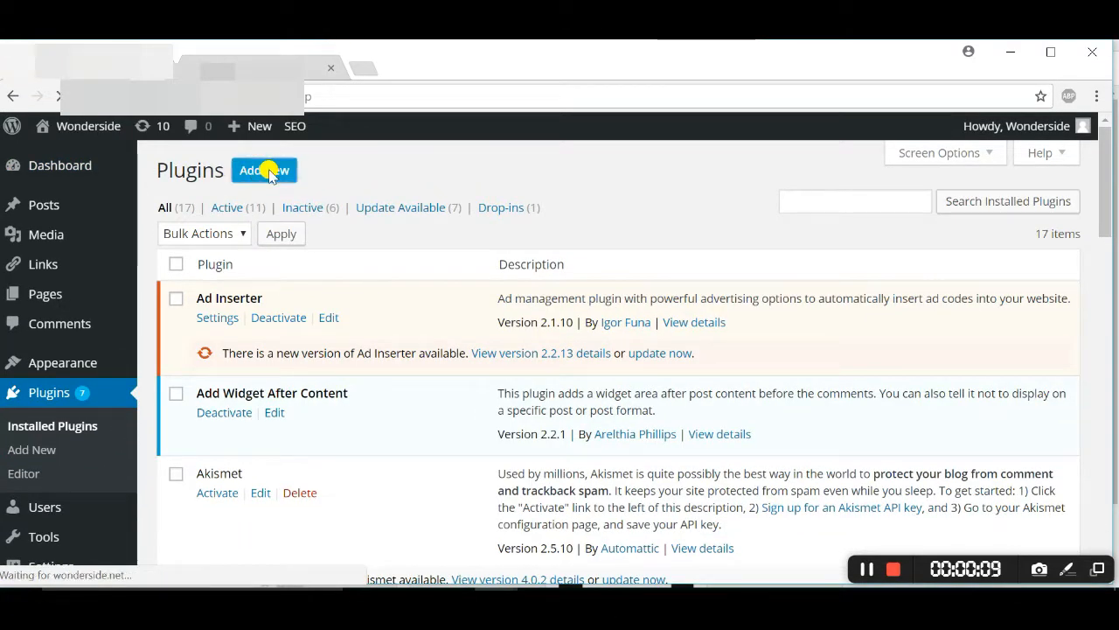
- Search the plugin directory for 'max buttons' from Plugins > Add New
click(263, 169)
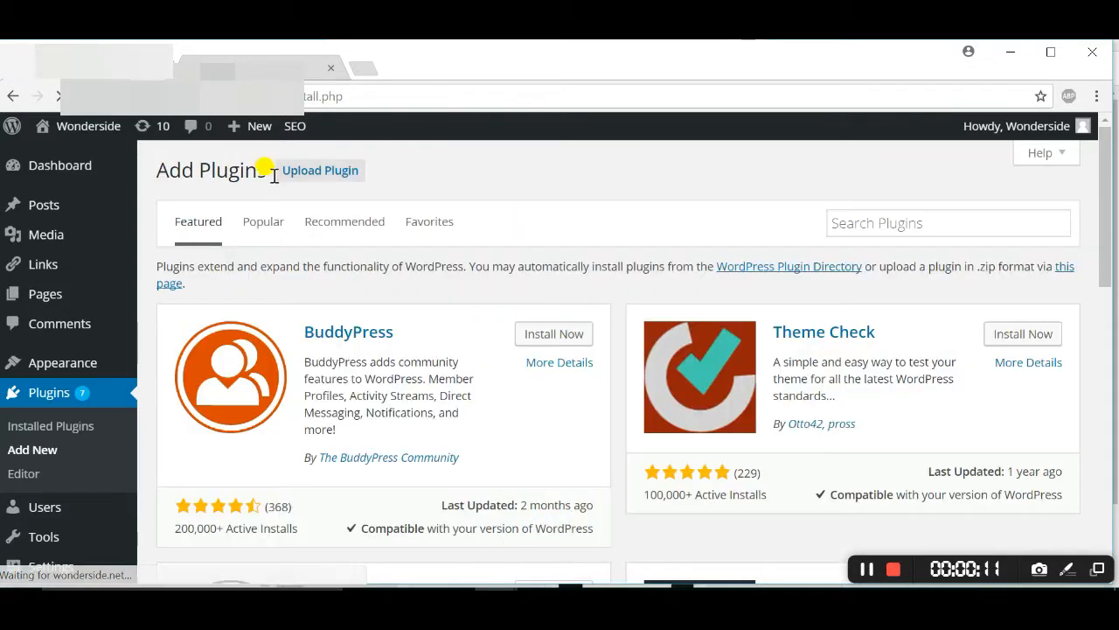
click(948, 222)
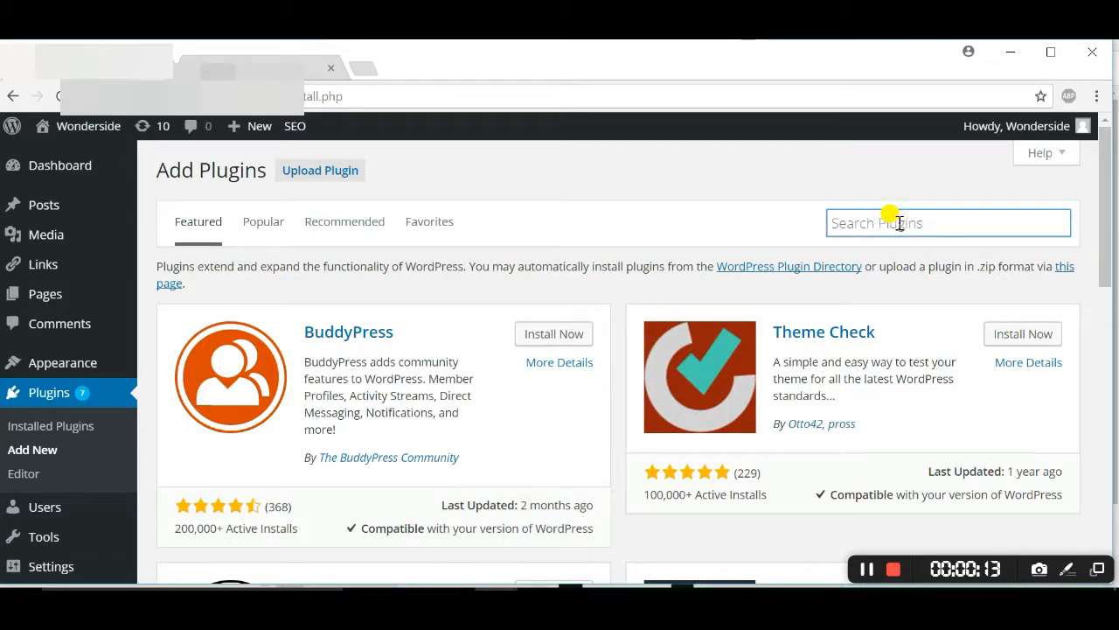
text(max)
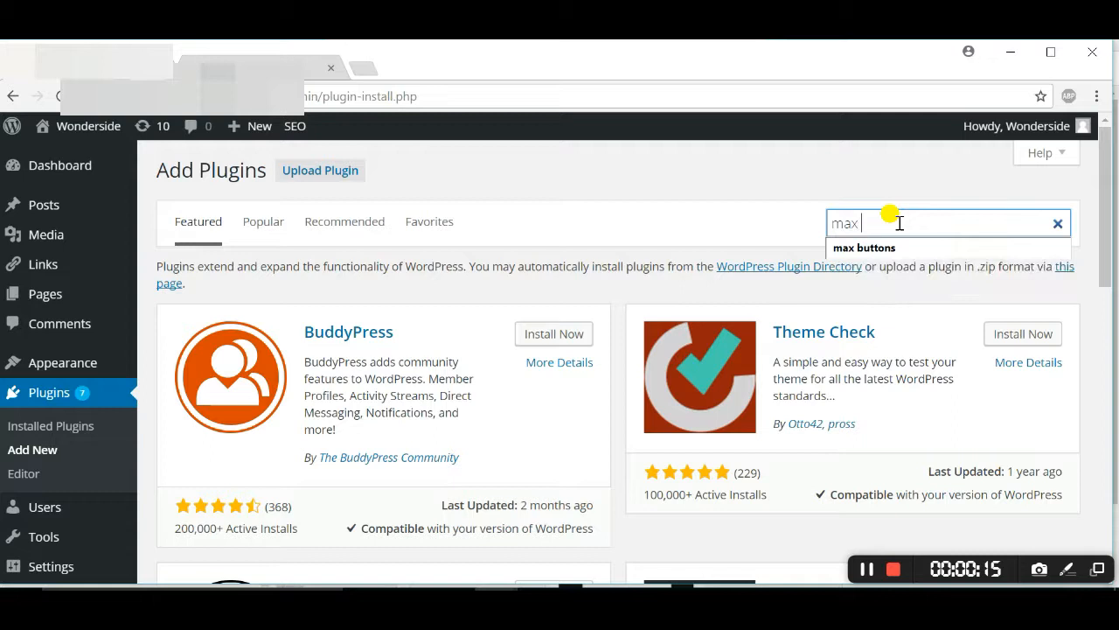
click(864, 249)
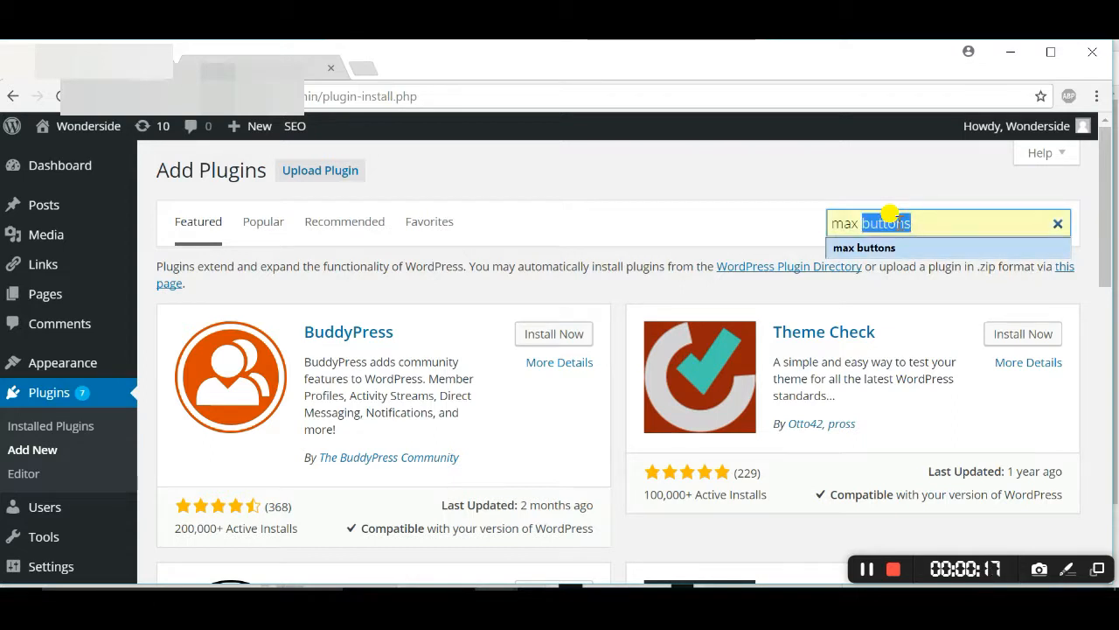
click(936, 224)
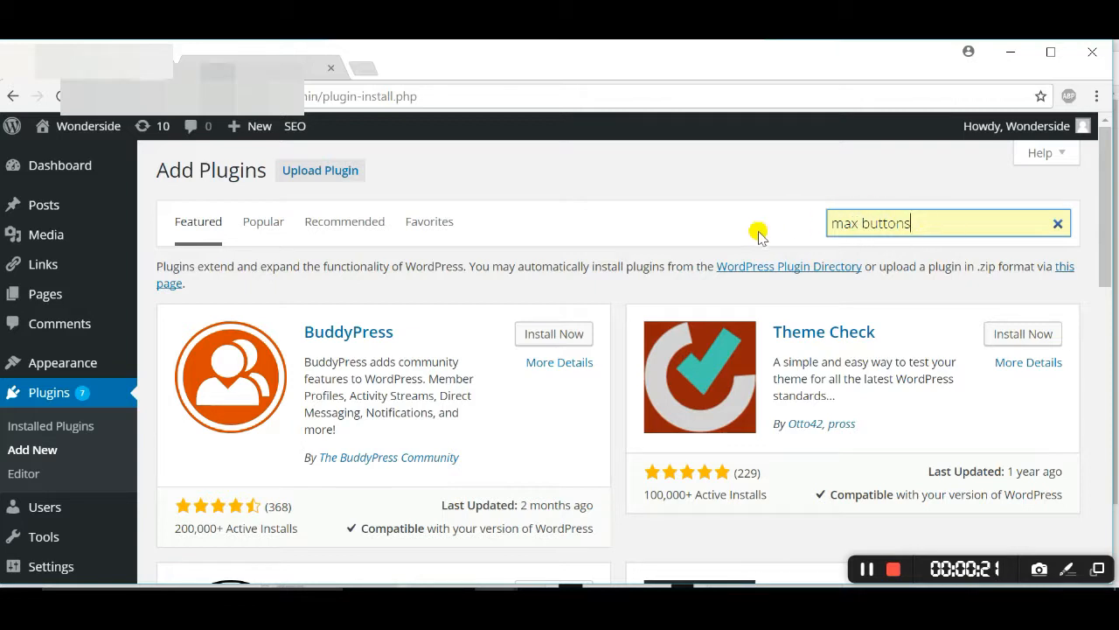
mouse_move(353, 315)
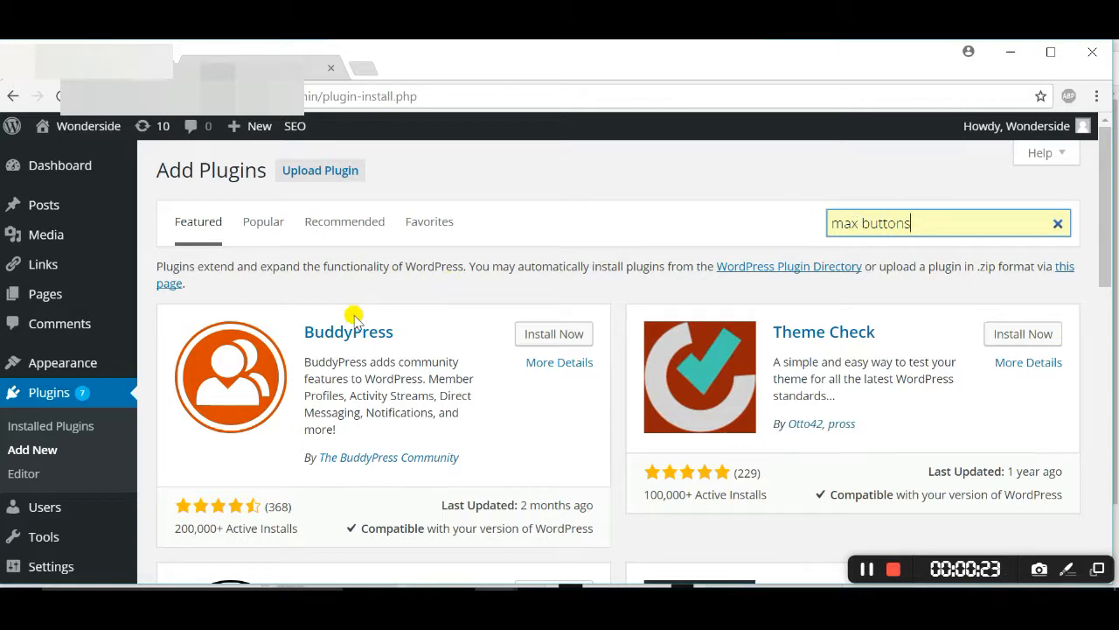
mouse_move(925, 259)
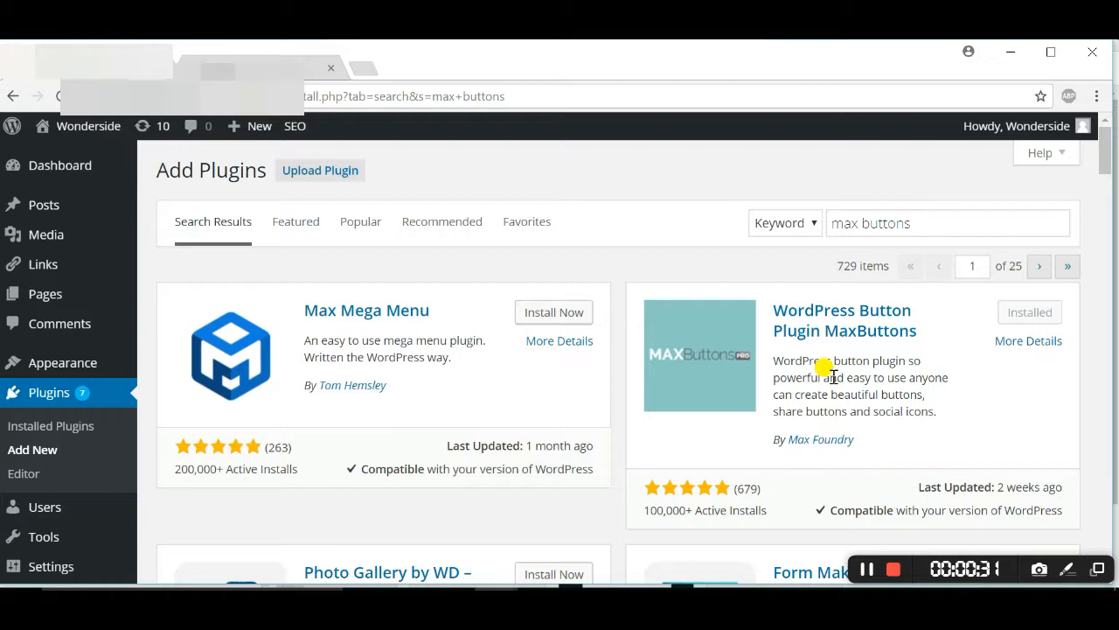
mouse_move(889, 314)
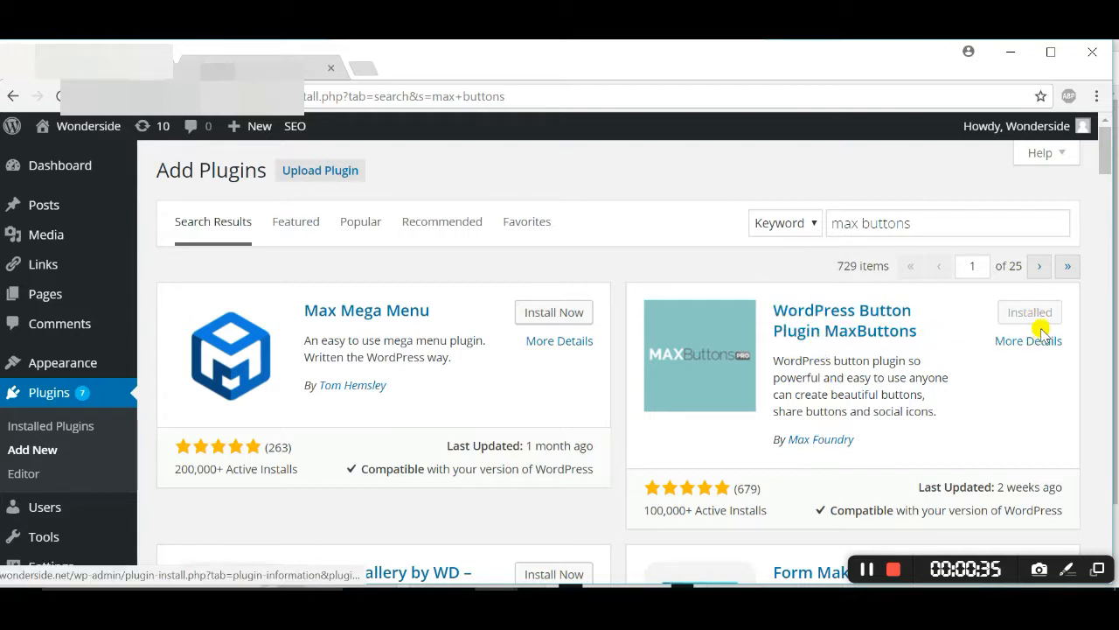
mouse_move(1030, 311)
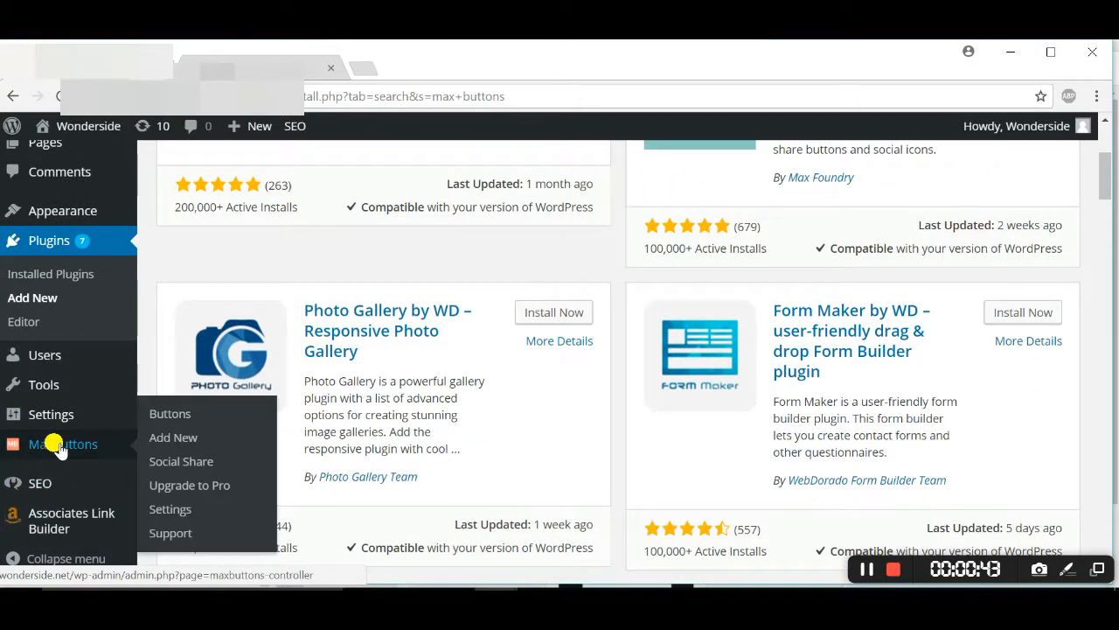
- Go to the MaxButtons admin section and its buttons overview from the sidebar
click(61, 444)
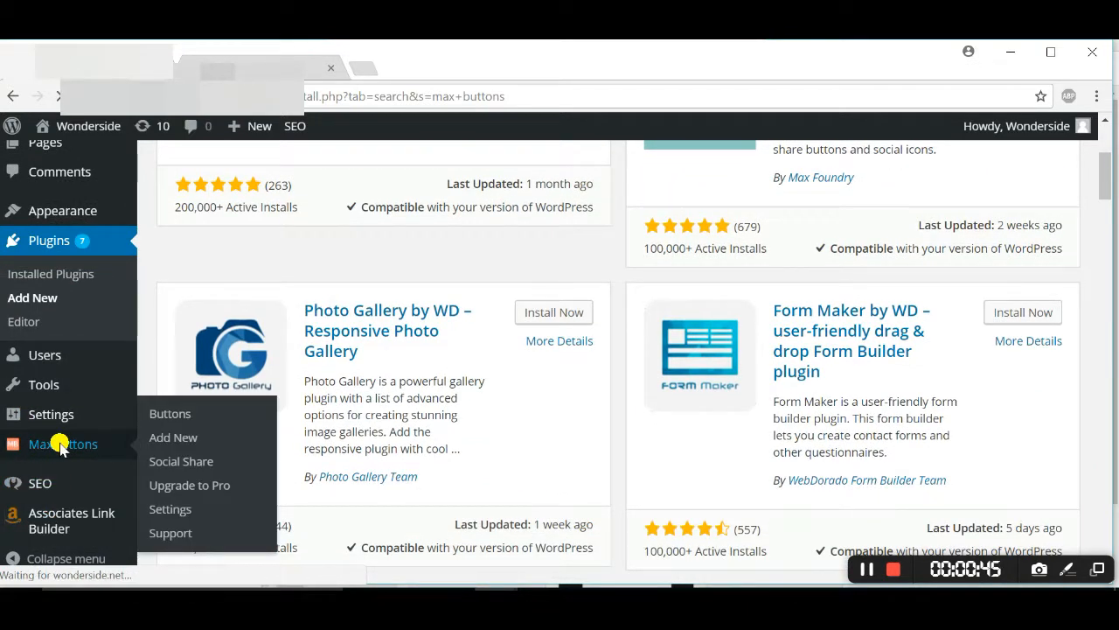
click(170, 413)
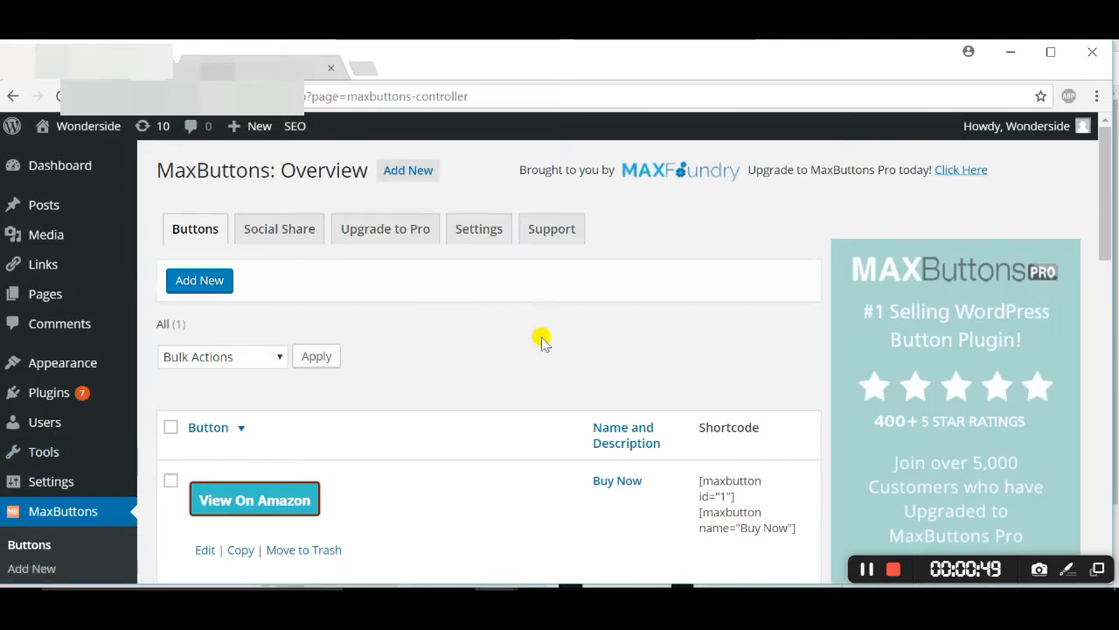
mouse_move(556, 362)
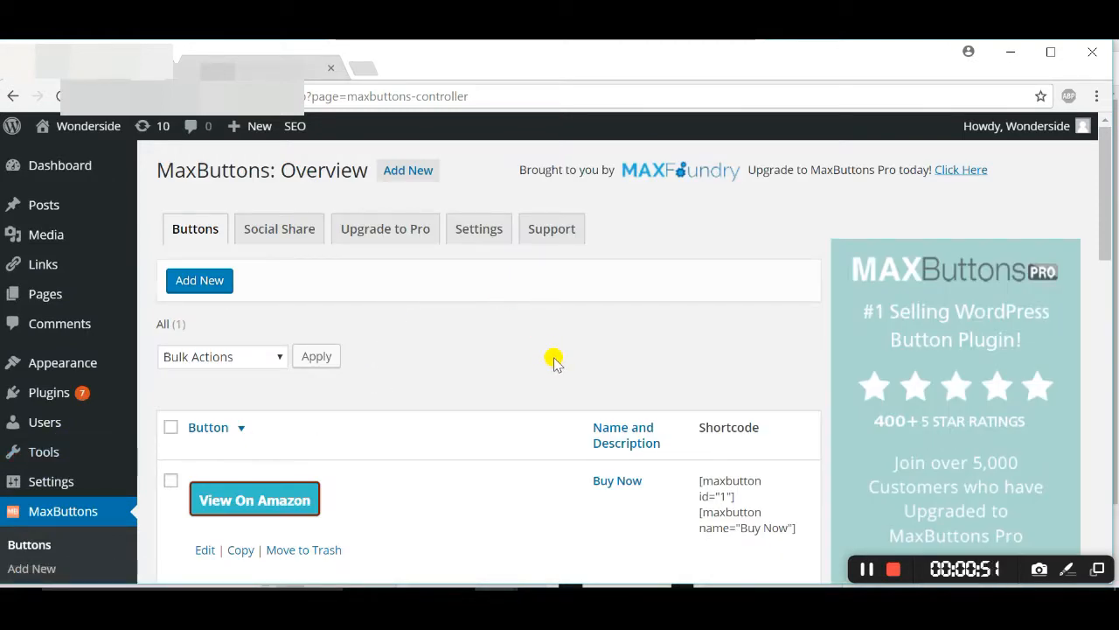
- Review the existing View On Amazon button, then start a new button via Add New
scroll(down, 3)
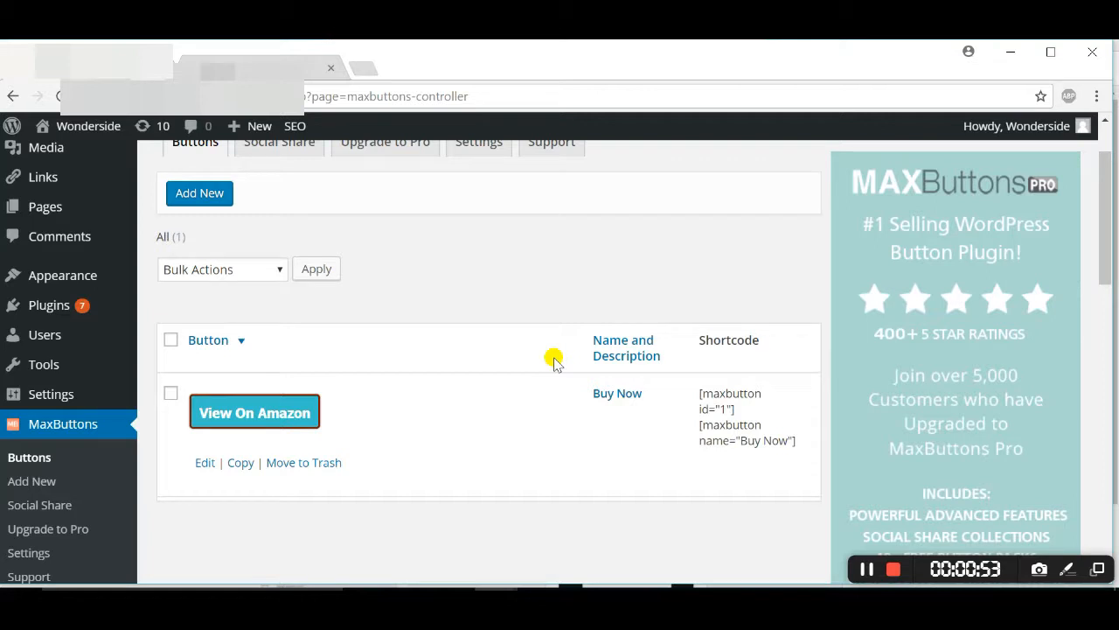
scroll(down, 3)
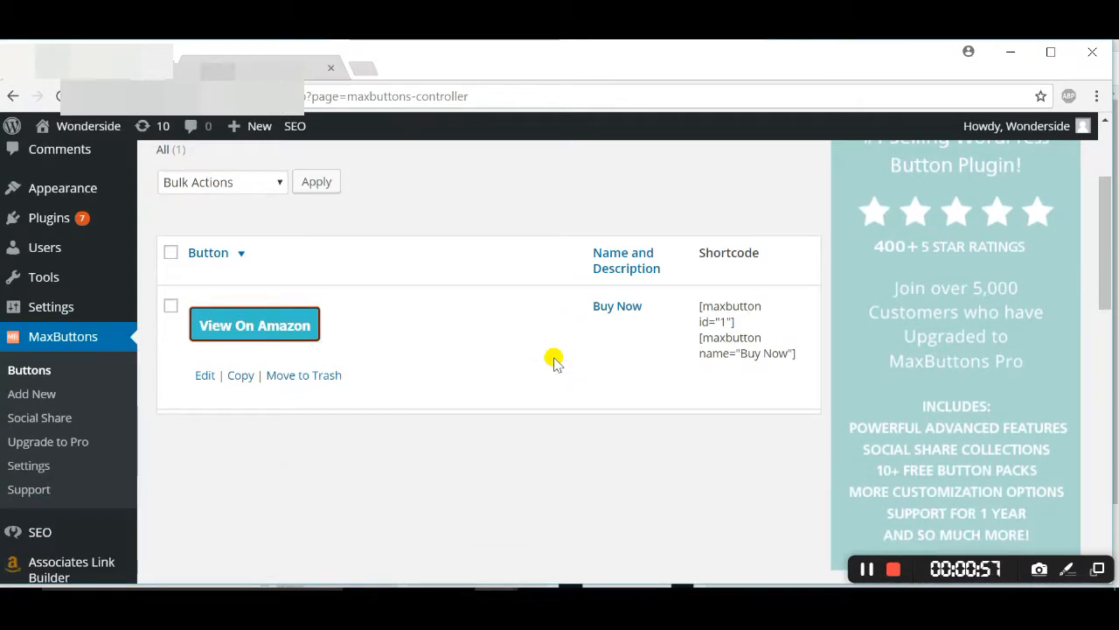
scroll(up, 3)
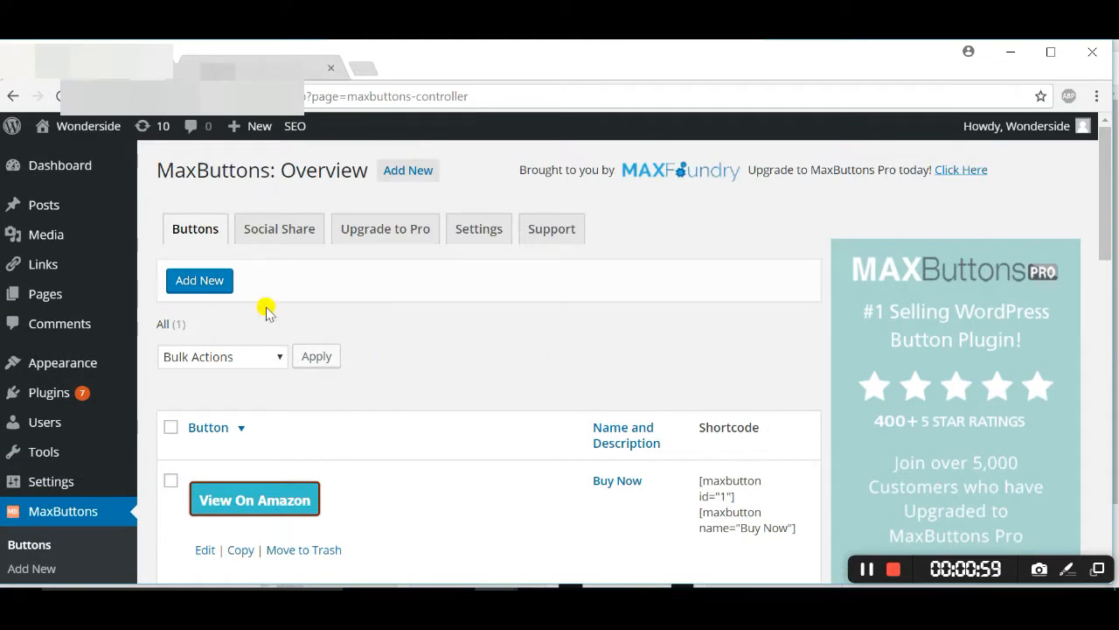
mouse_move(200, 280)
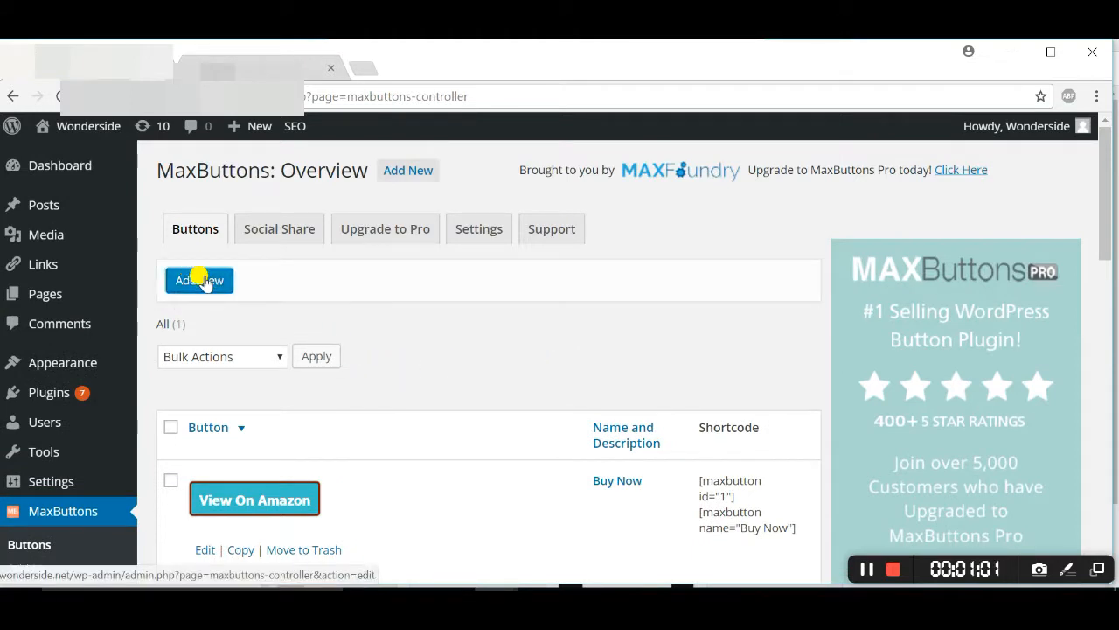
click(200, 280)
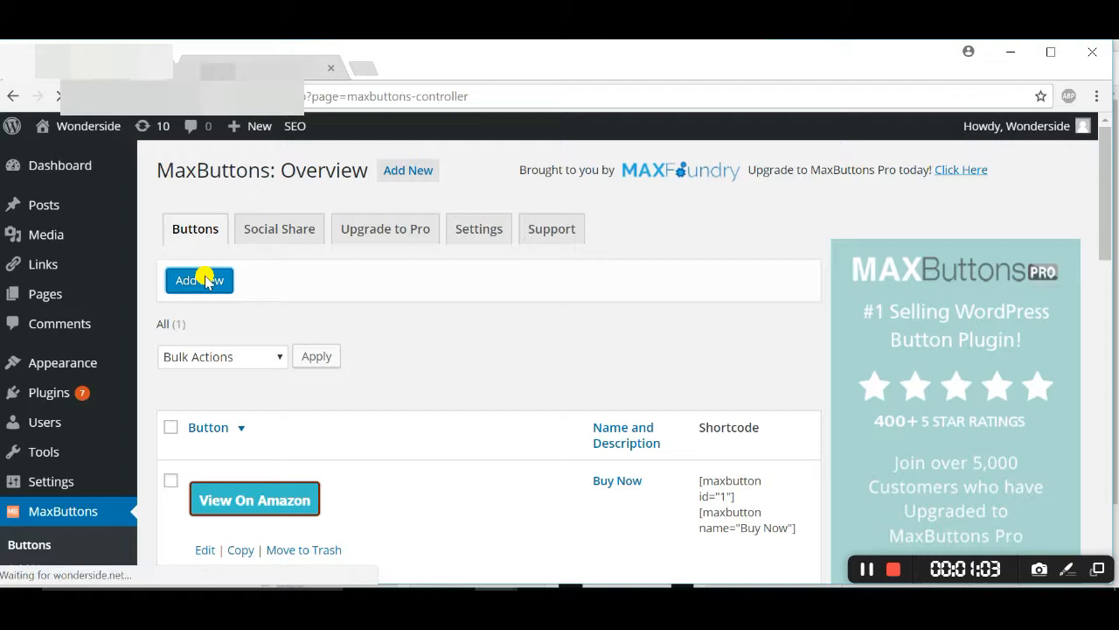
click(200, 280)
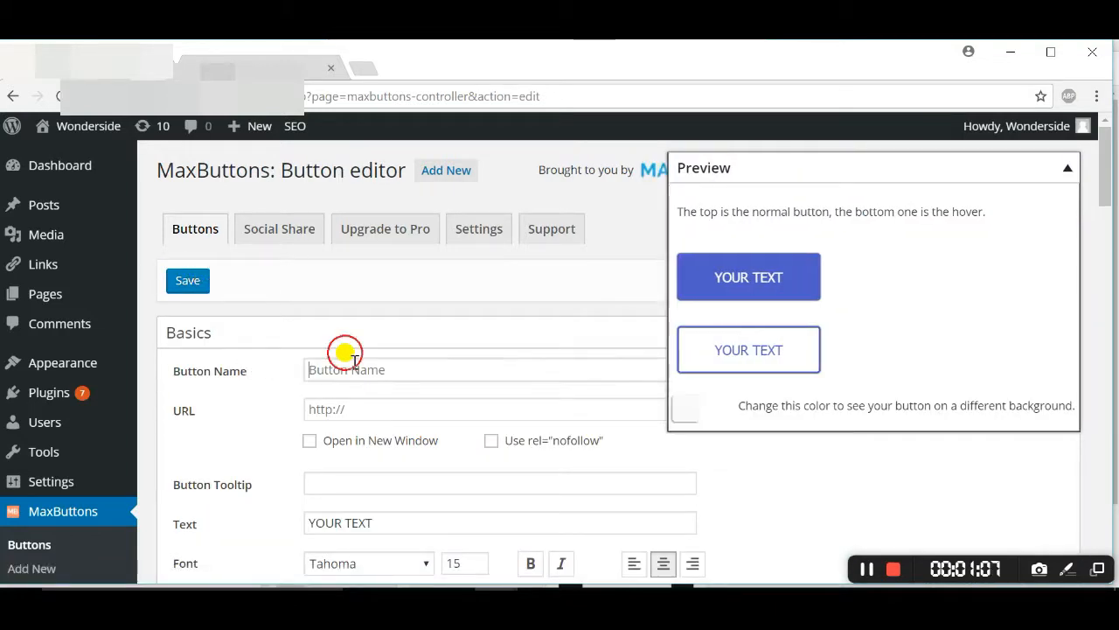
- Name the new button 'Amazon View' and move on to its URL field
click(481, 369)
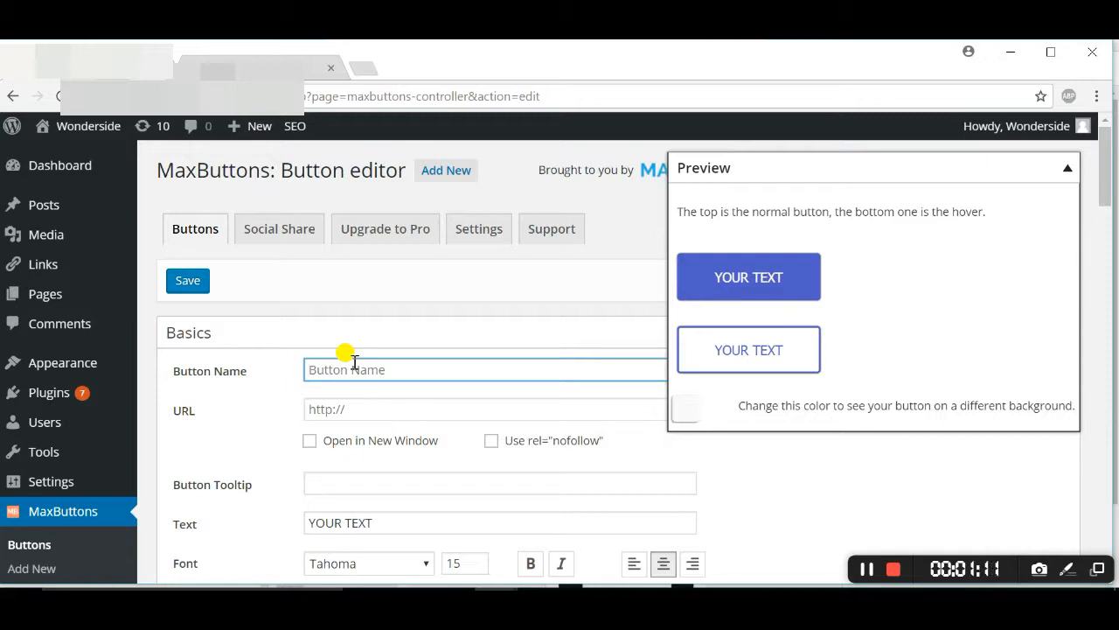
text(Ama)
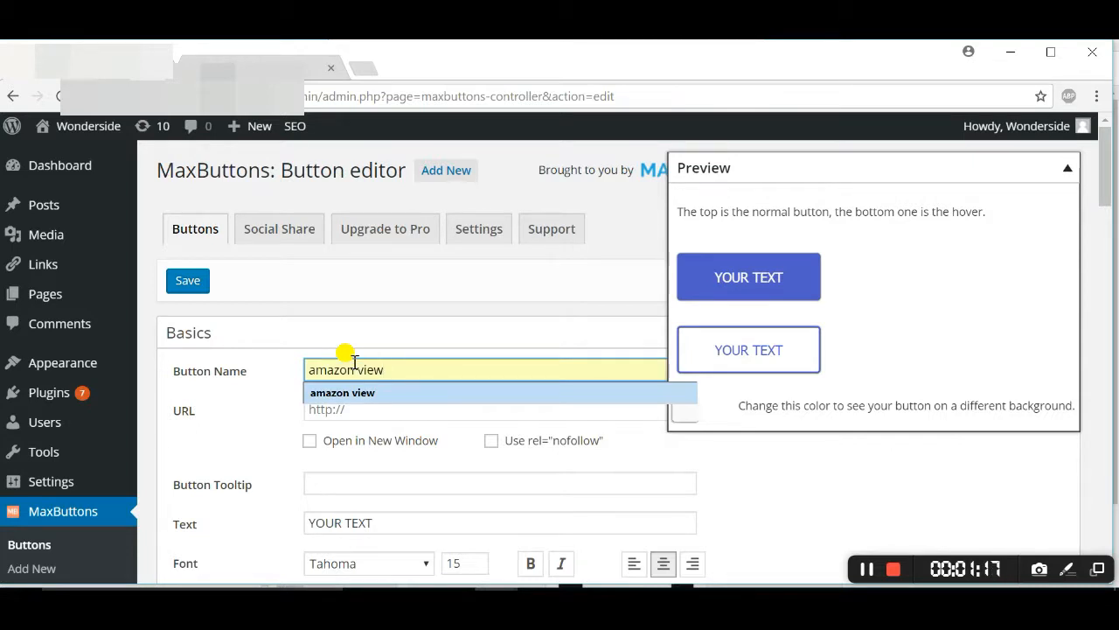
text(Ama)
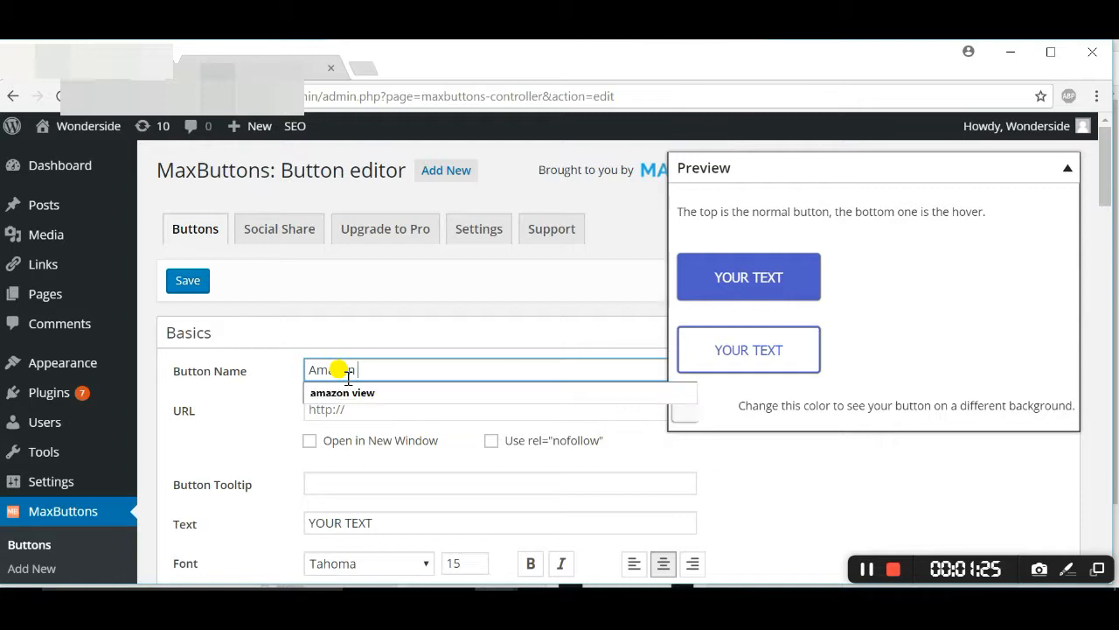
text(View)
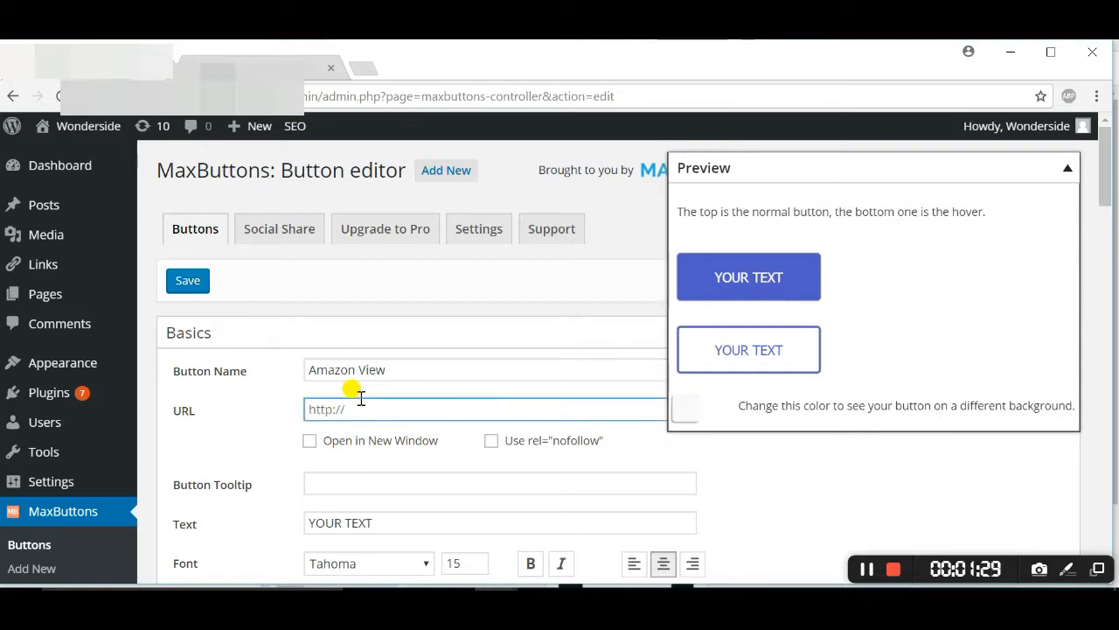
click(308, 441)
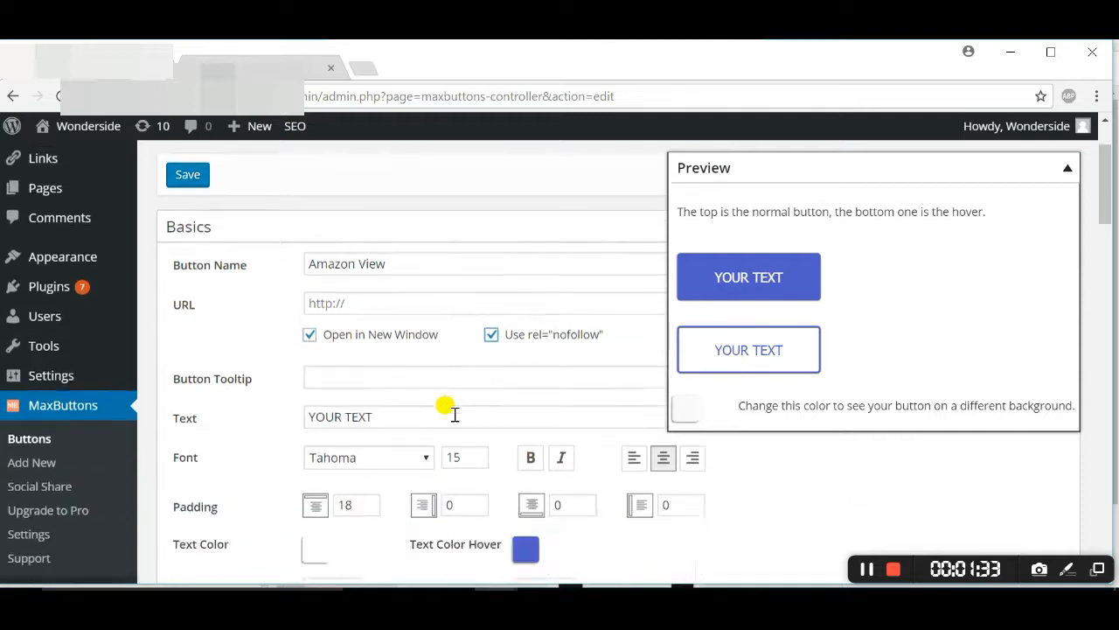
scroll(down, 3)
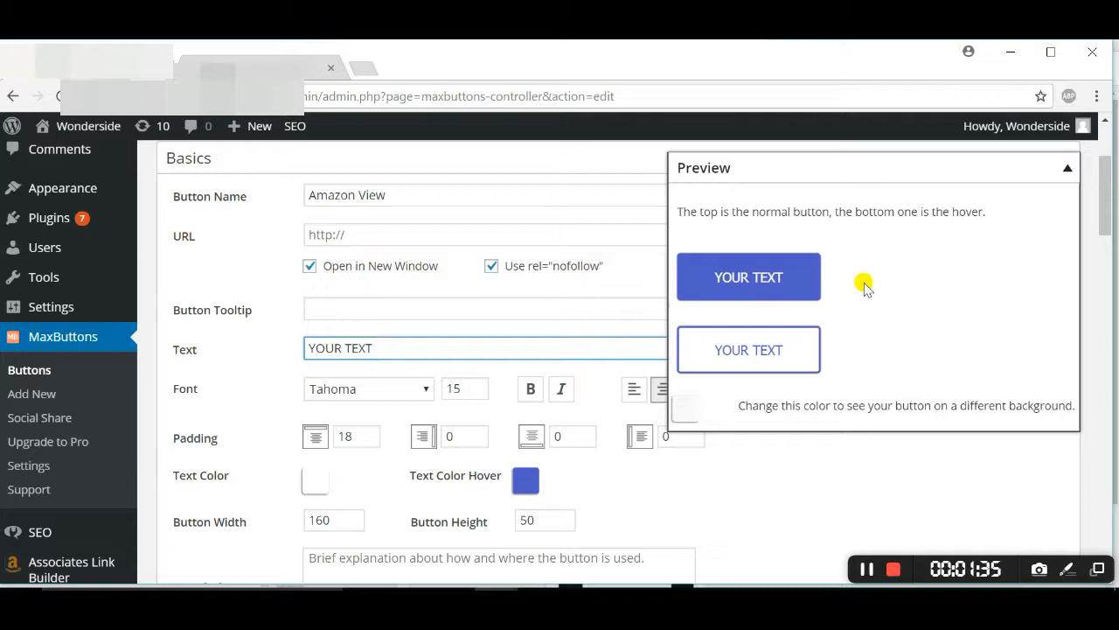
mouse_move(728, 352)
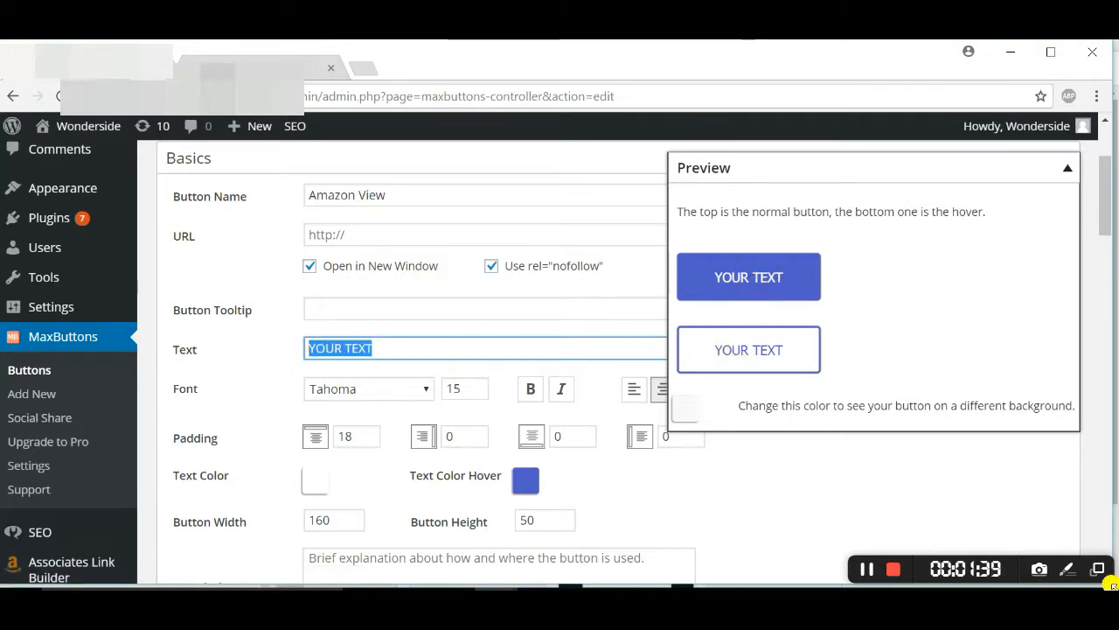
- Set the button text to 'Details On Amazon' and pick a purple hover text colour
text(Detail)
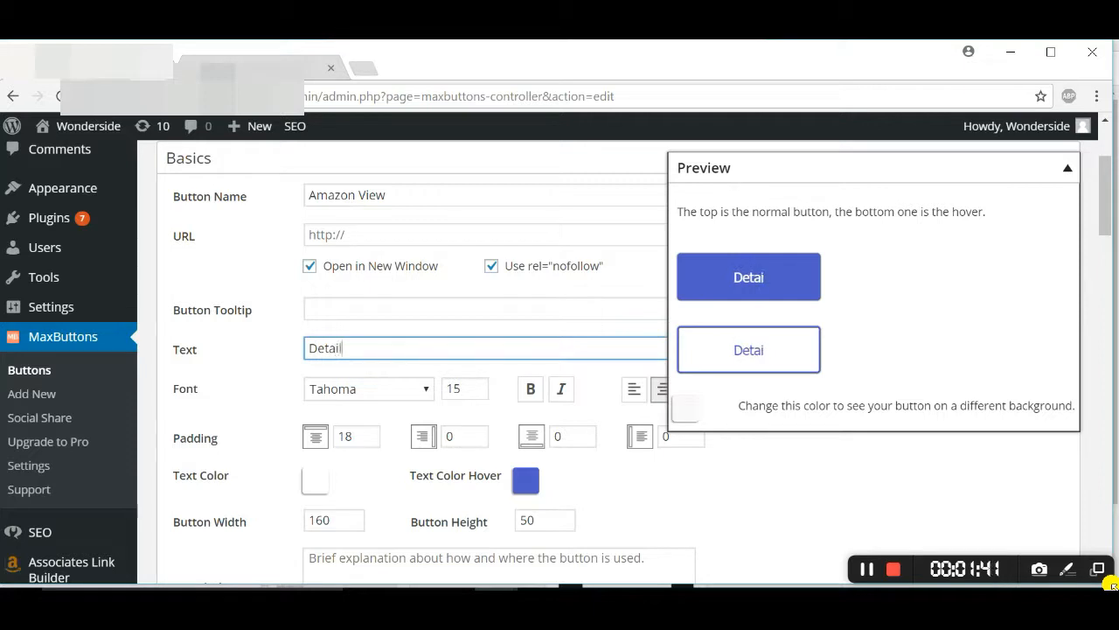
text(ls On)
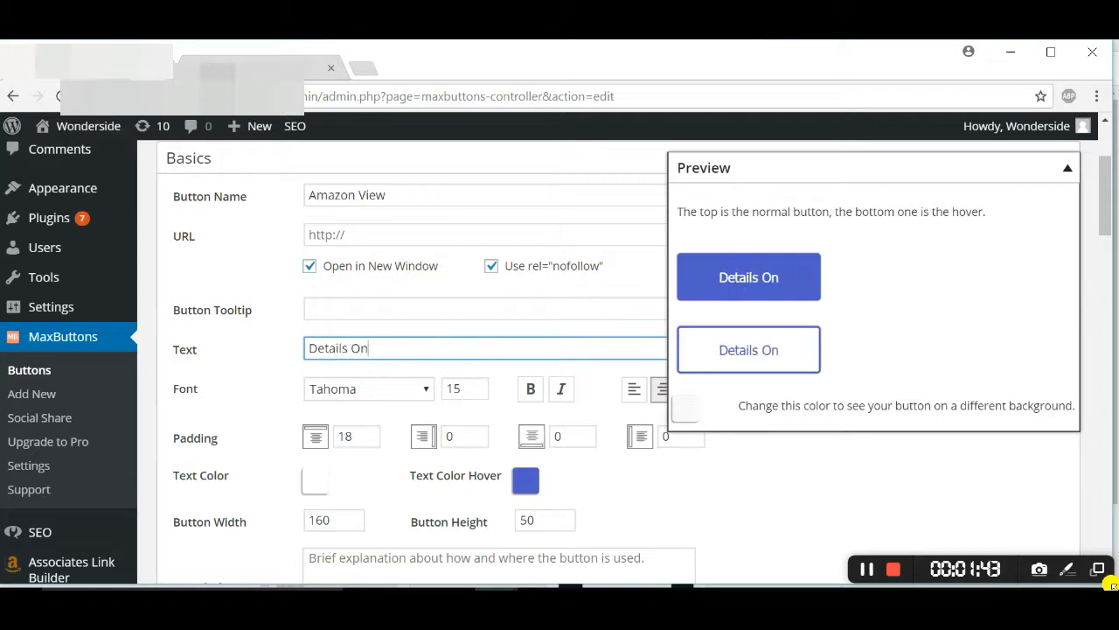
text(Amazo)
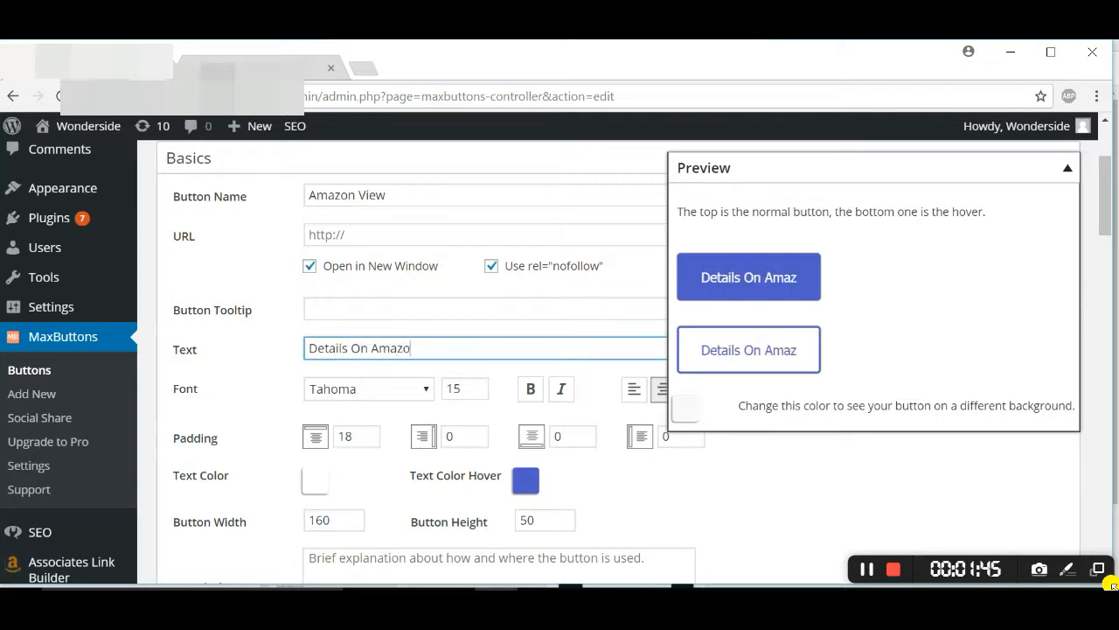
text(n)
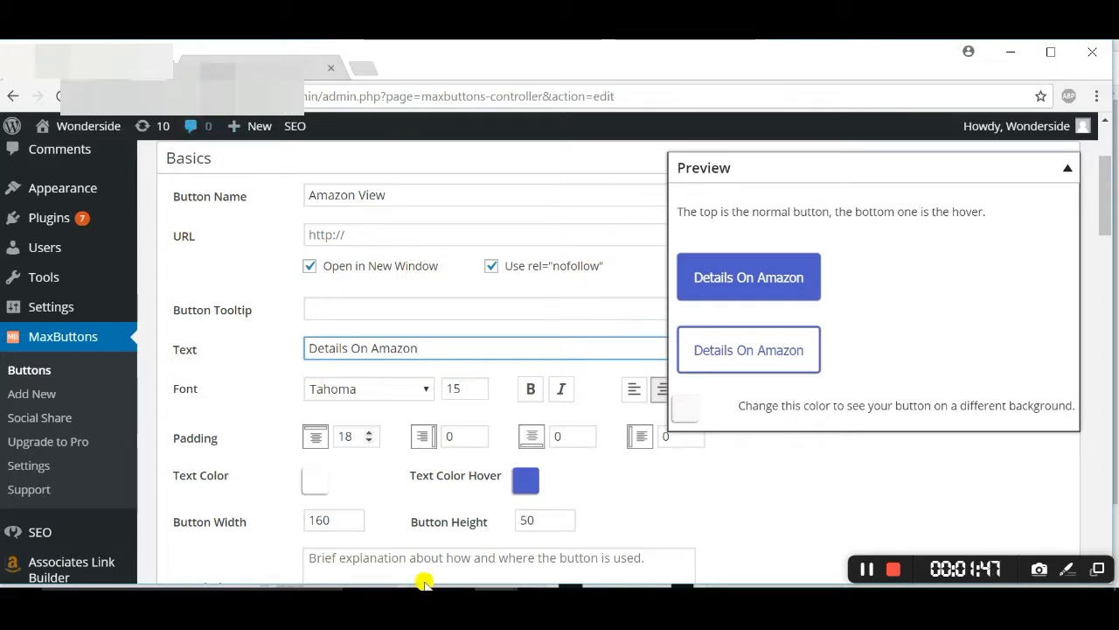
mouse_move(525, 481)
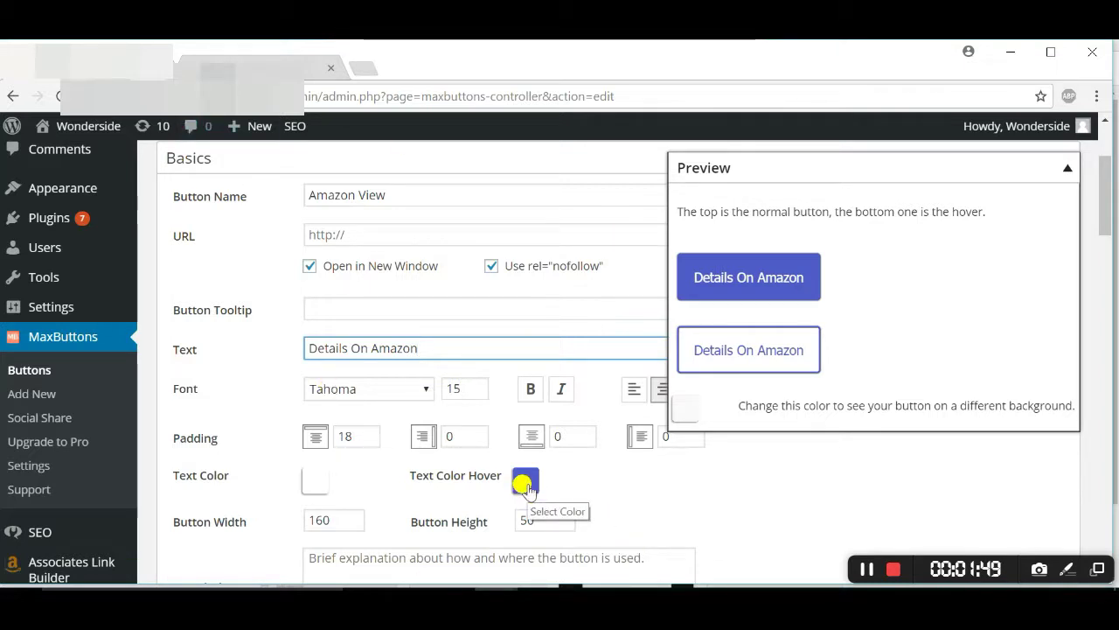
click(525, 481)
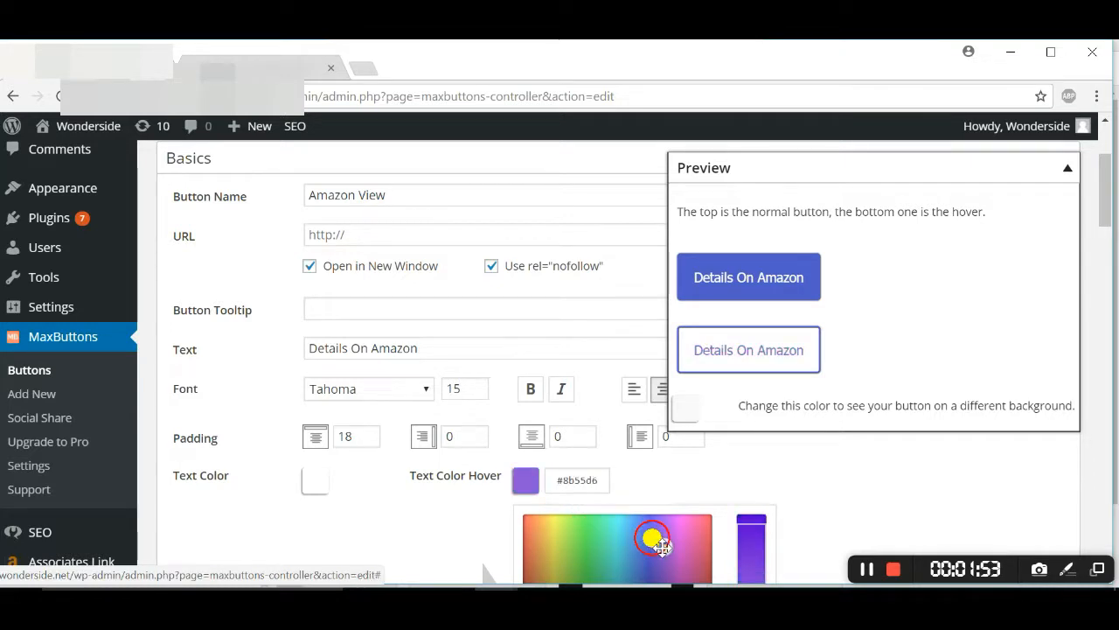
- Give the button a green border colour and a green background shade
scroll(down, 3)
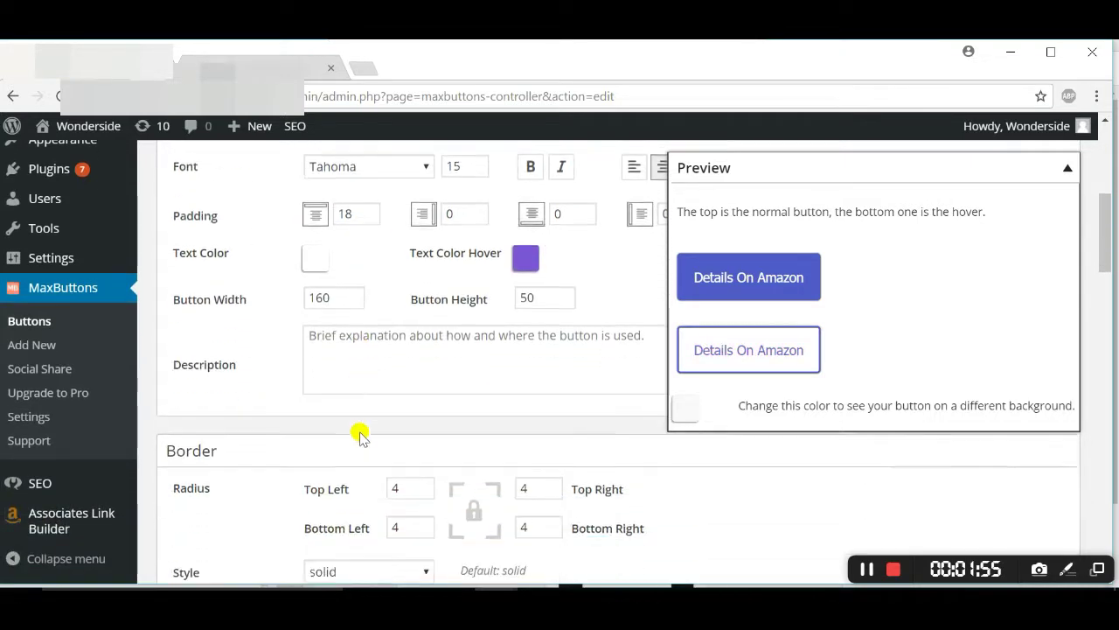
scroll(down, 3)
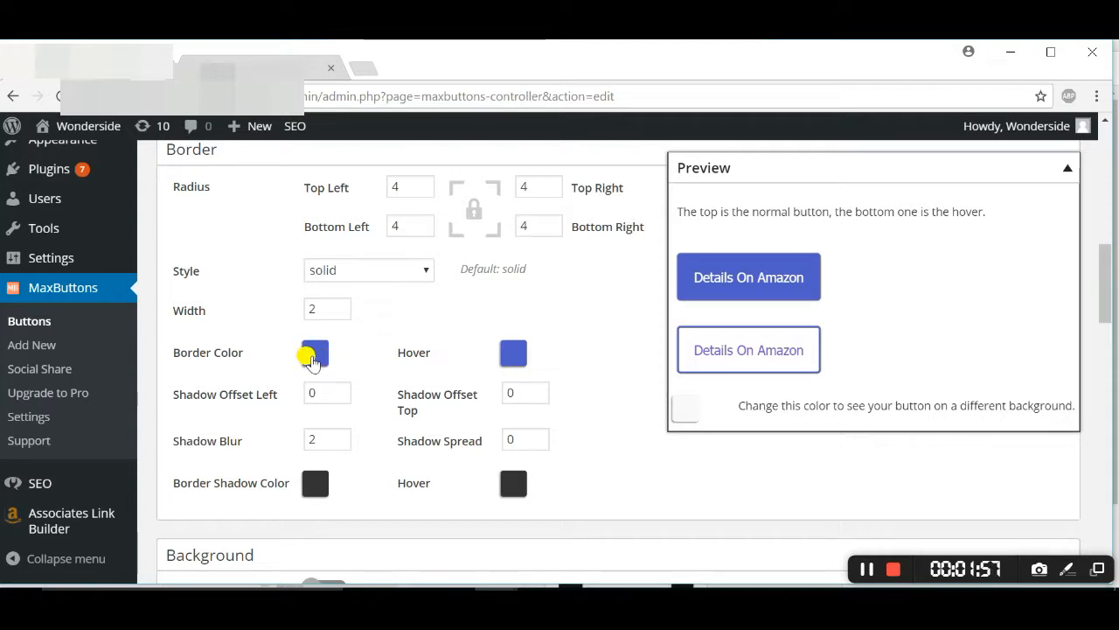
click(314, 354)
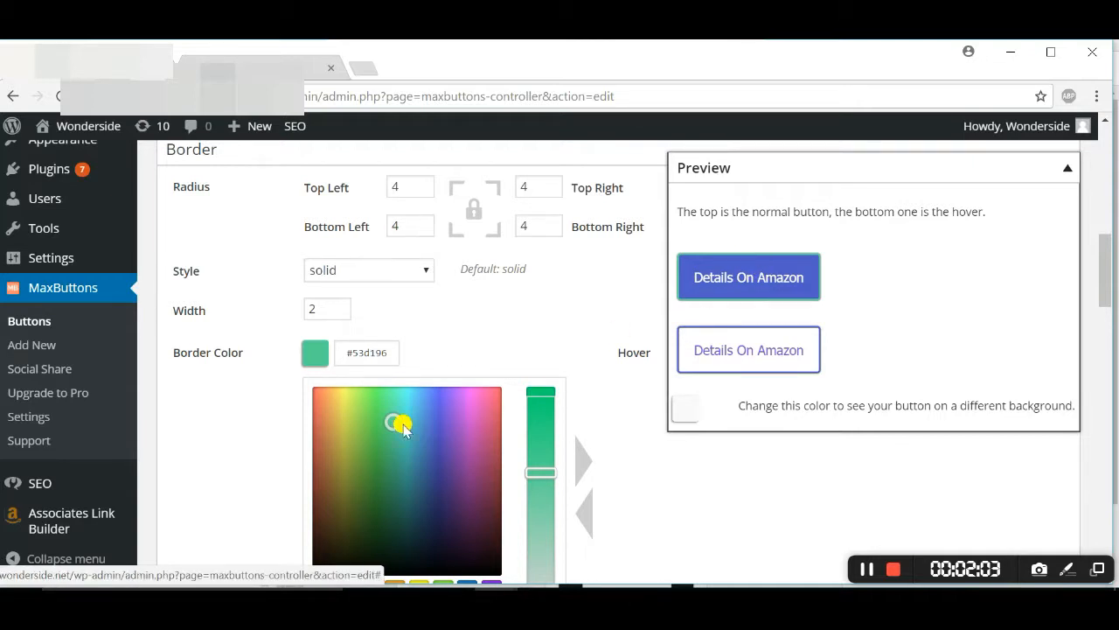
scroll(down, 3)
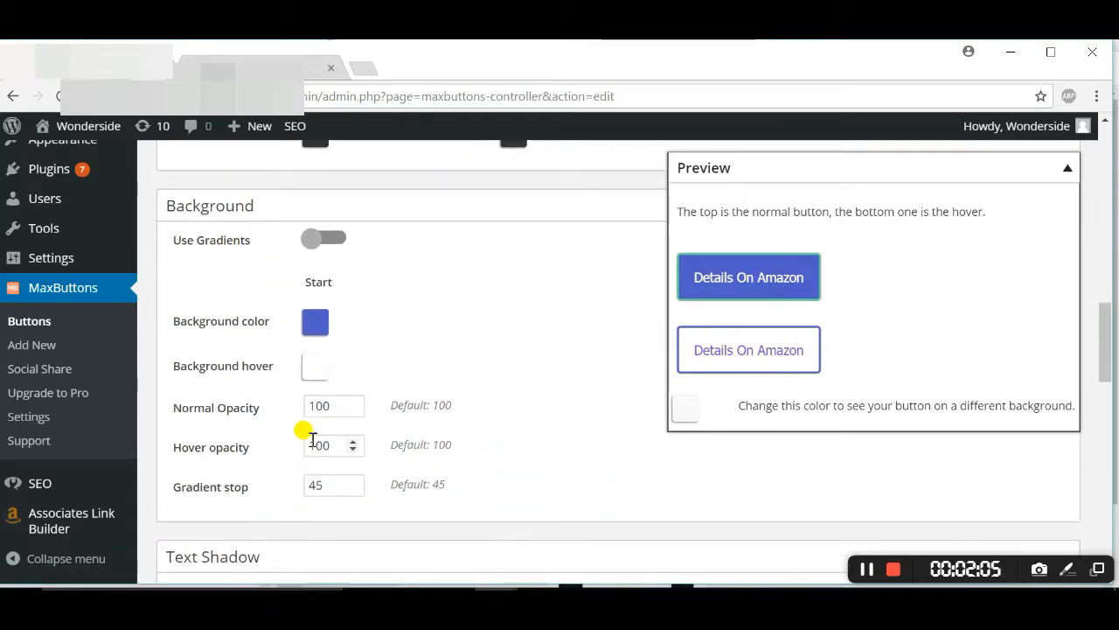
click(315, 322)
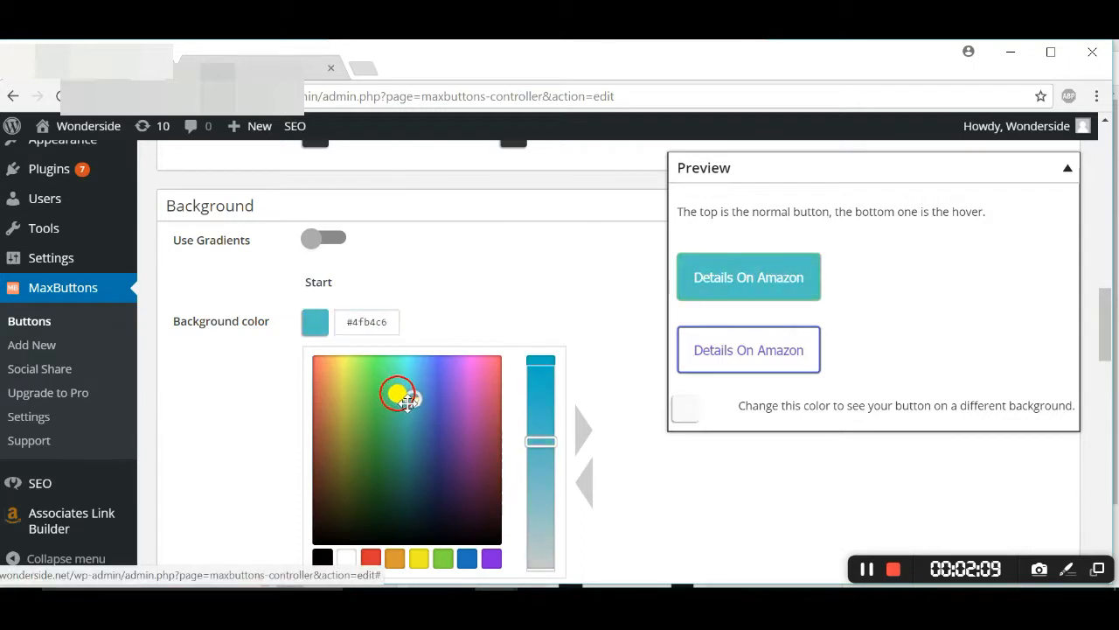
drag(399, 393, 400, 378)
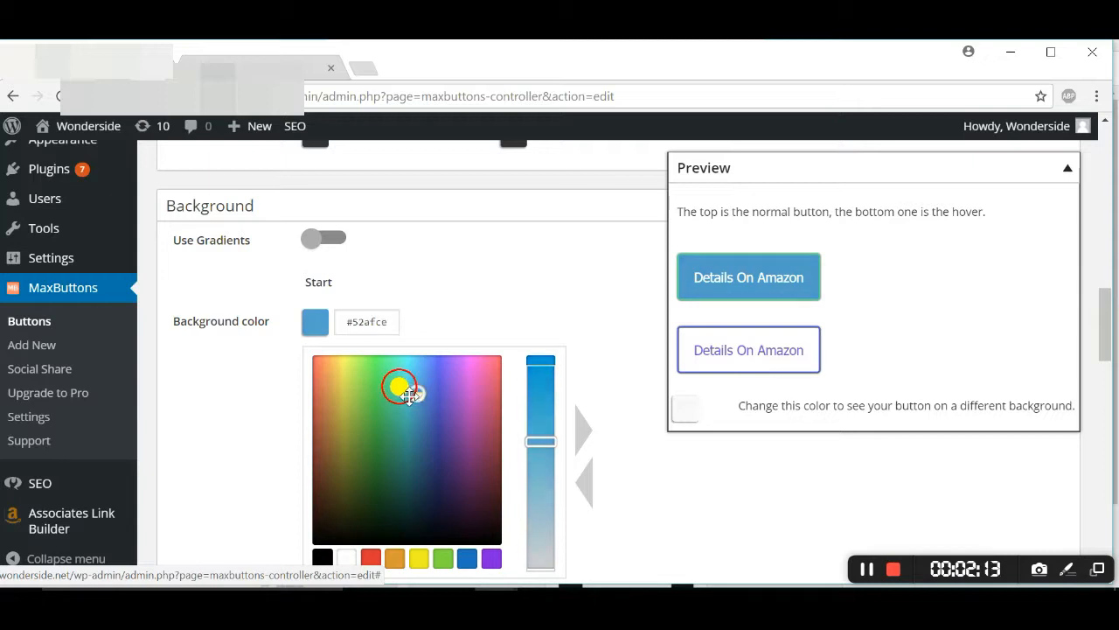
drag(399, 388, 371, 436)
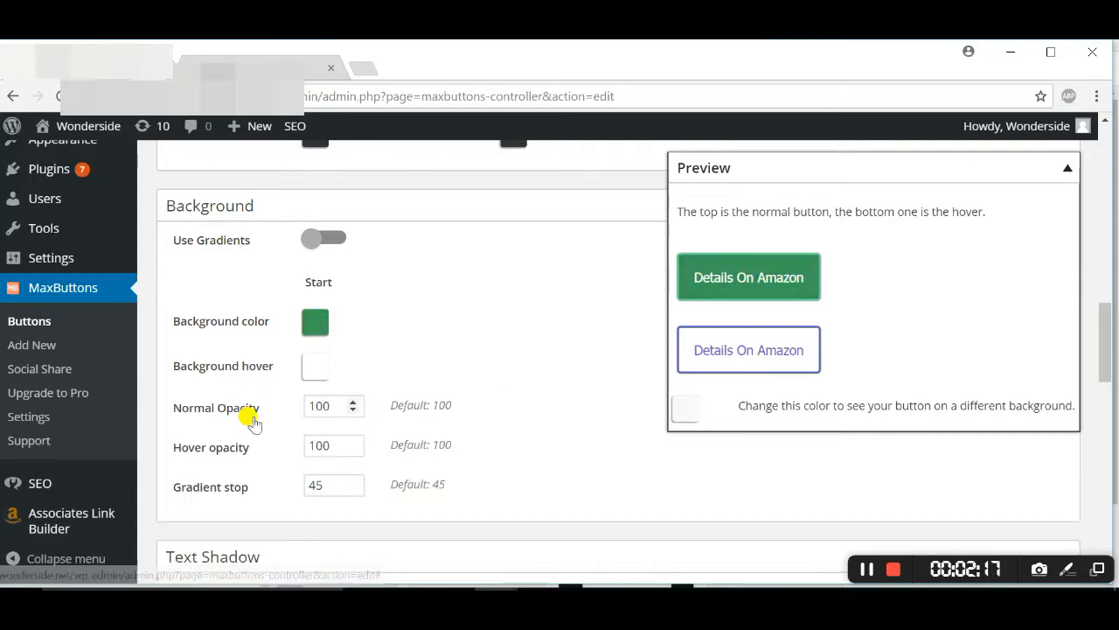
- Enable Auto Responsive, save the button and return to the buttons overview
scroll(down, 3)
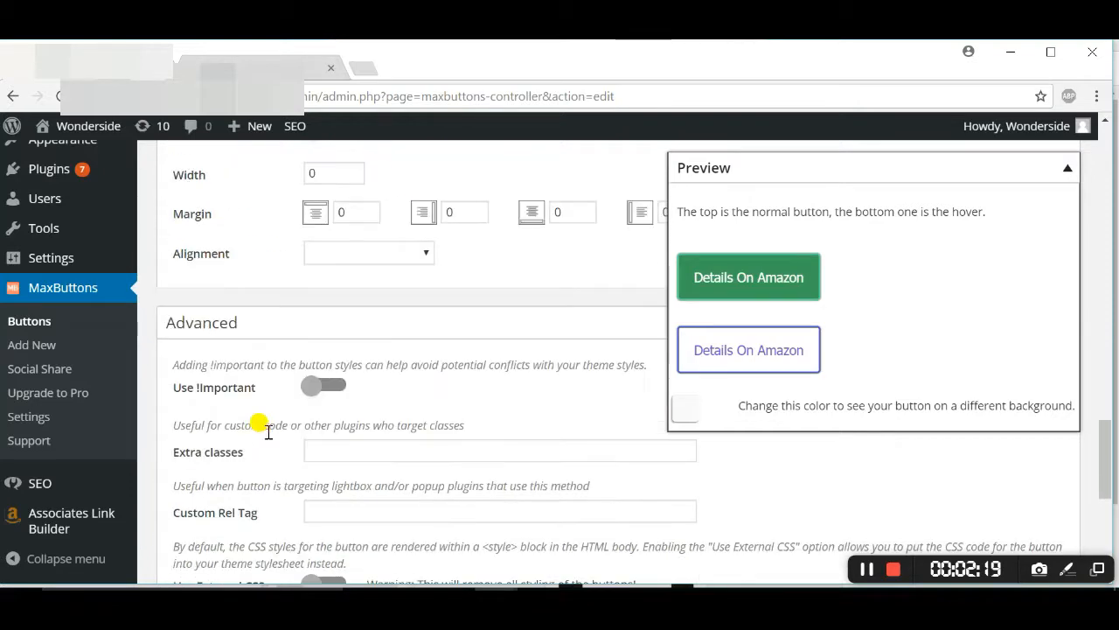
scroll(down, 3)
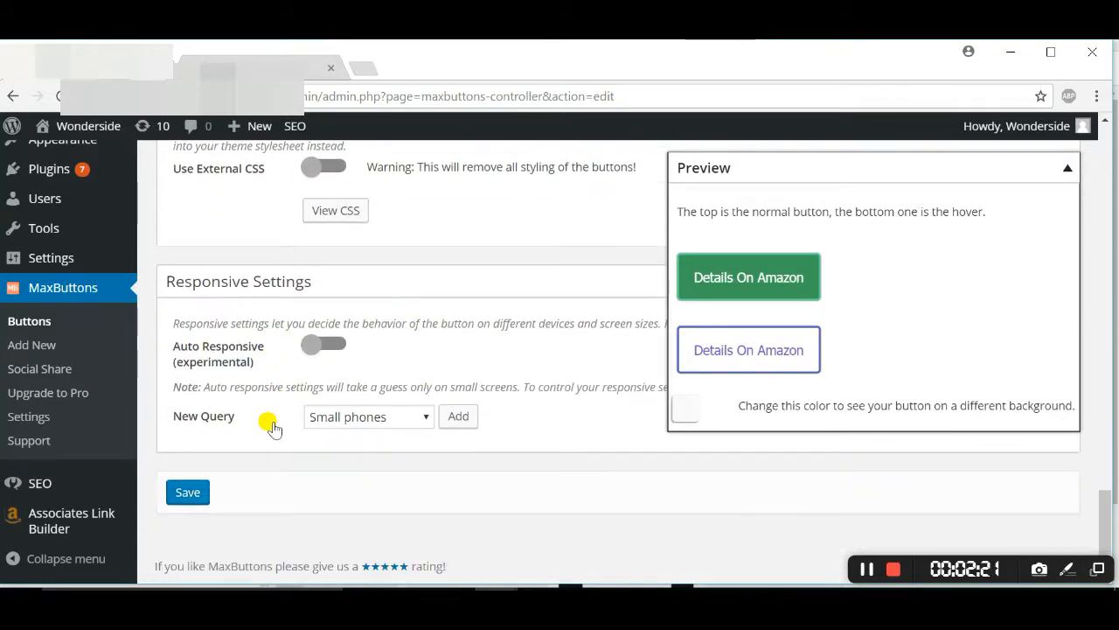
mouse_move(323, 342)
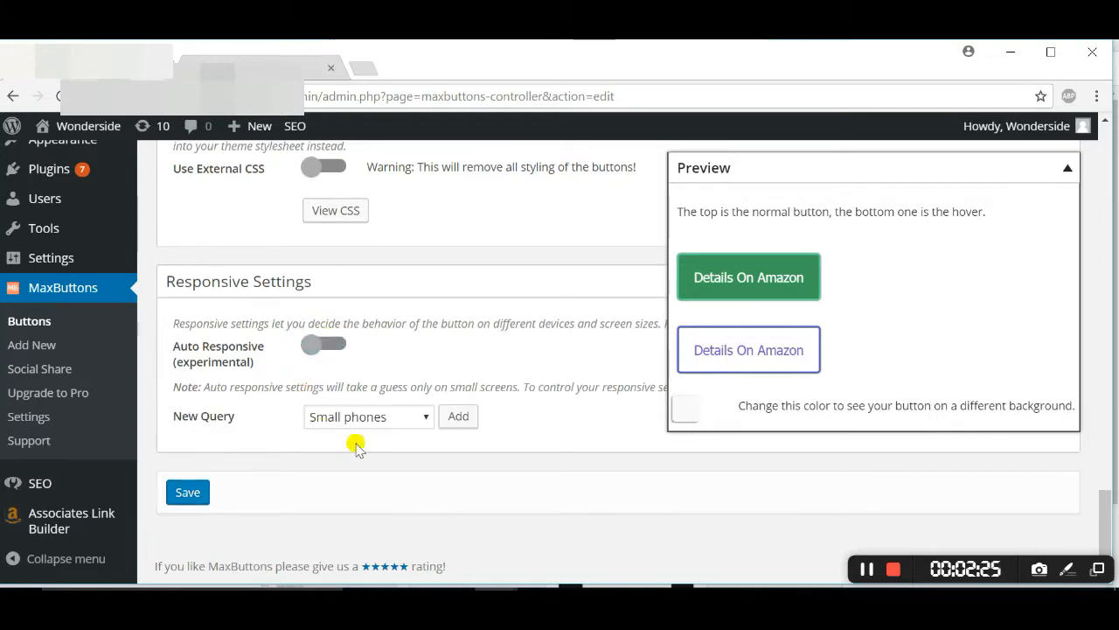
click(367, 416)
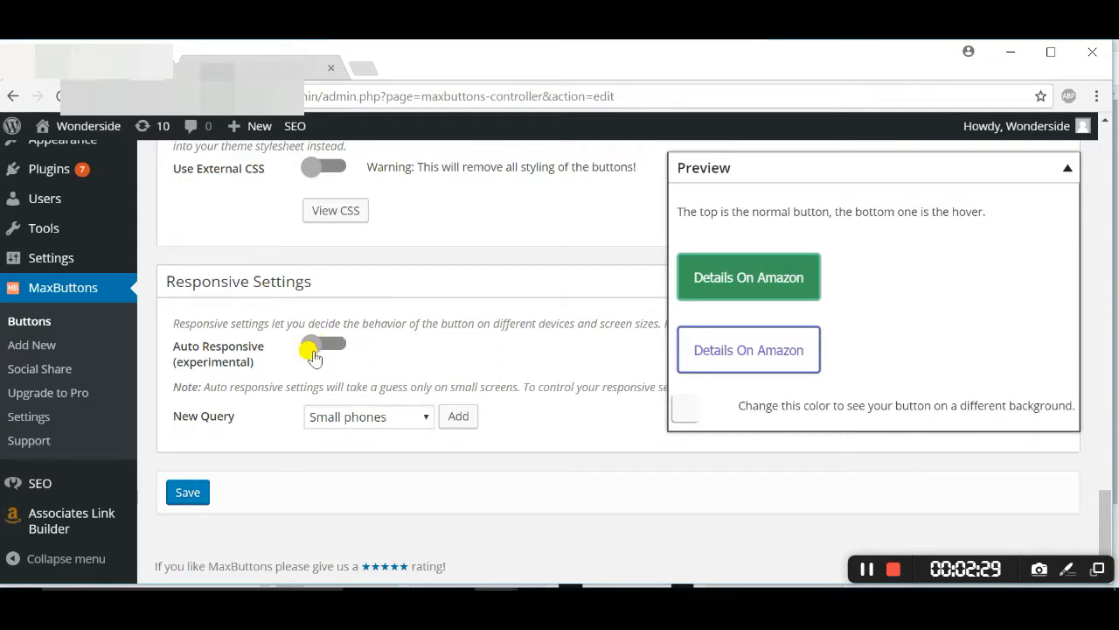
click(324, 343)
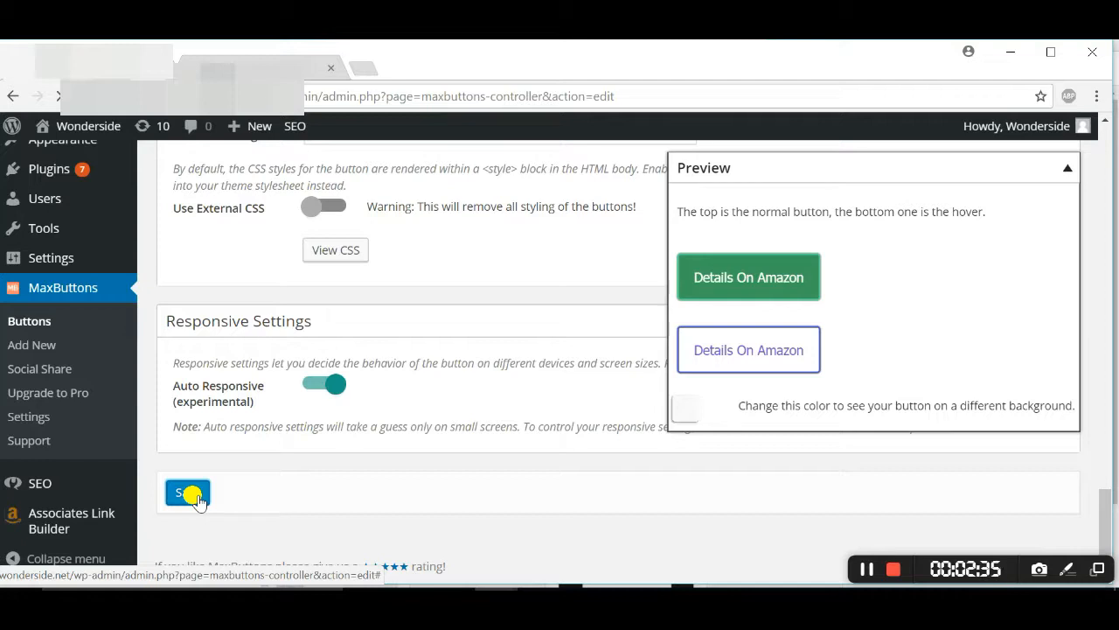
click(187, 493)
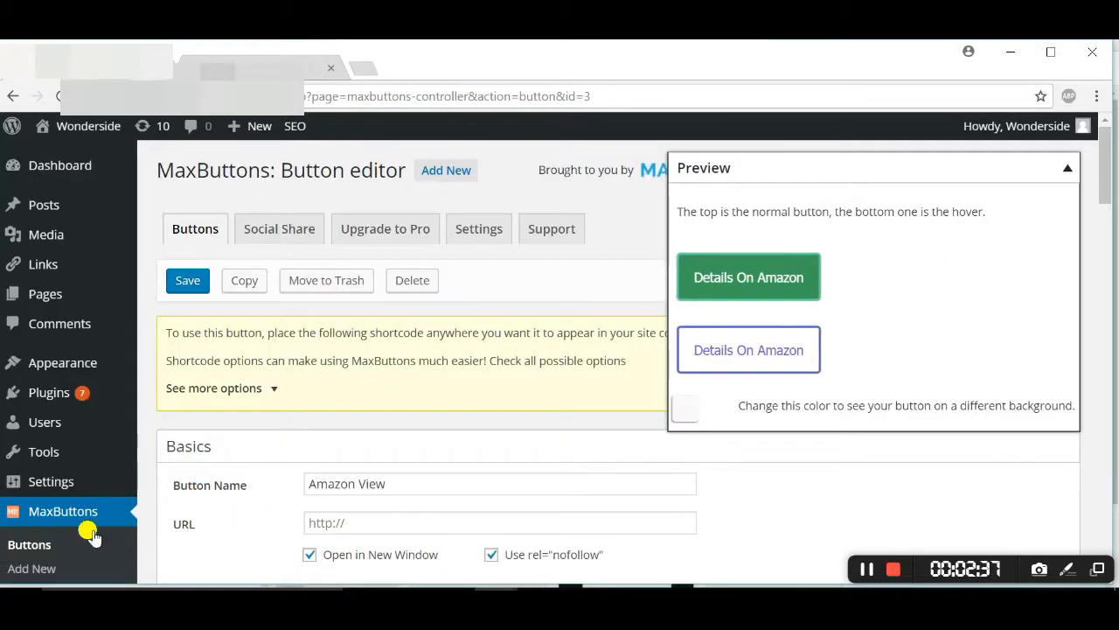
mouse_move(30, 544)
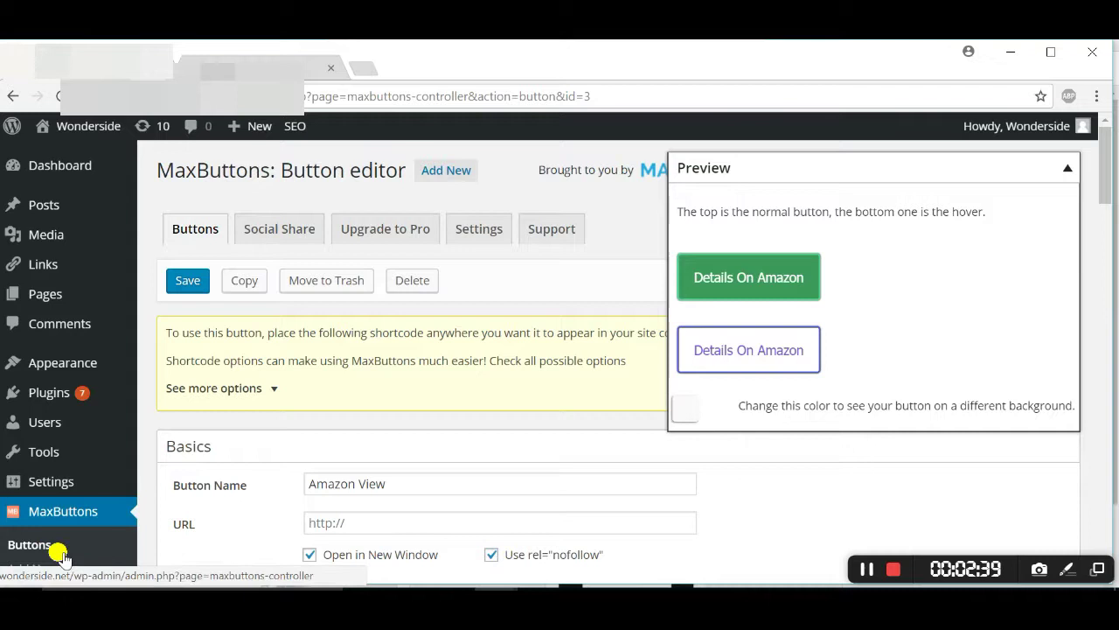
click(32, 543)
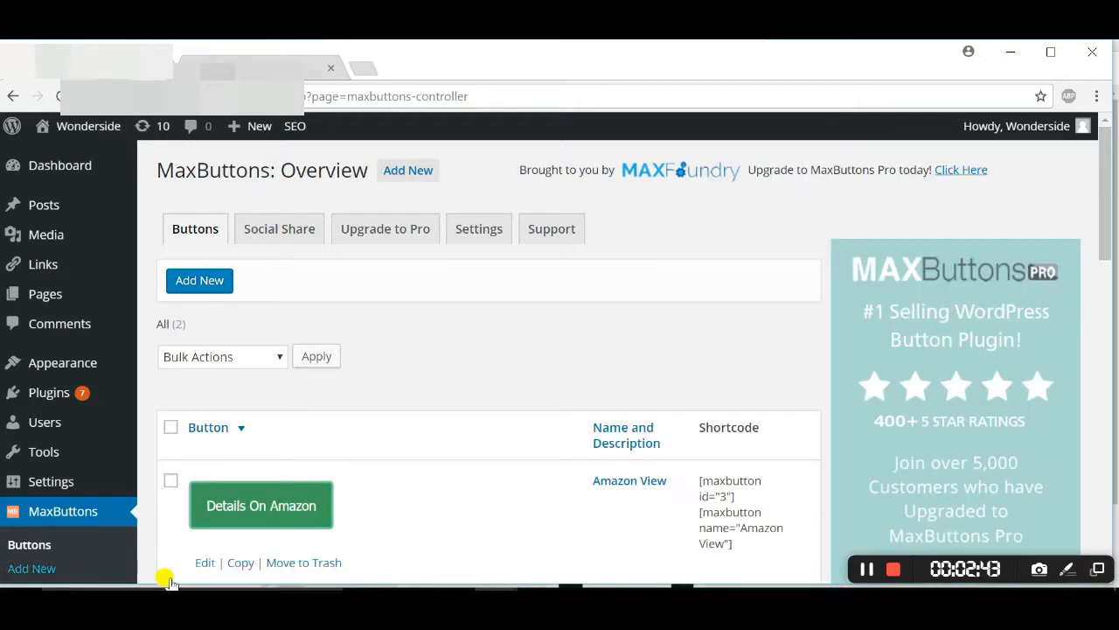
- Check both Amazon buttons in the overview, then start a new post via Posts > Add New
scroll(down, 3)
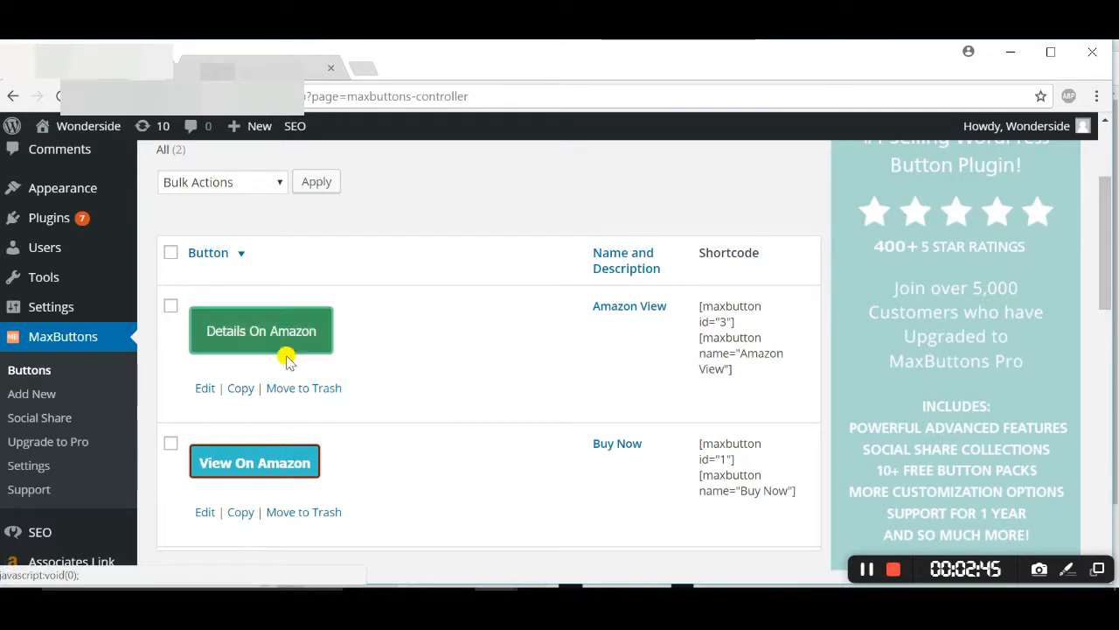
mouse_move(306, 369)
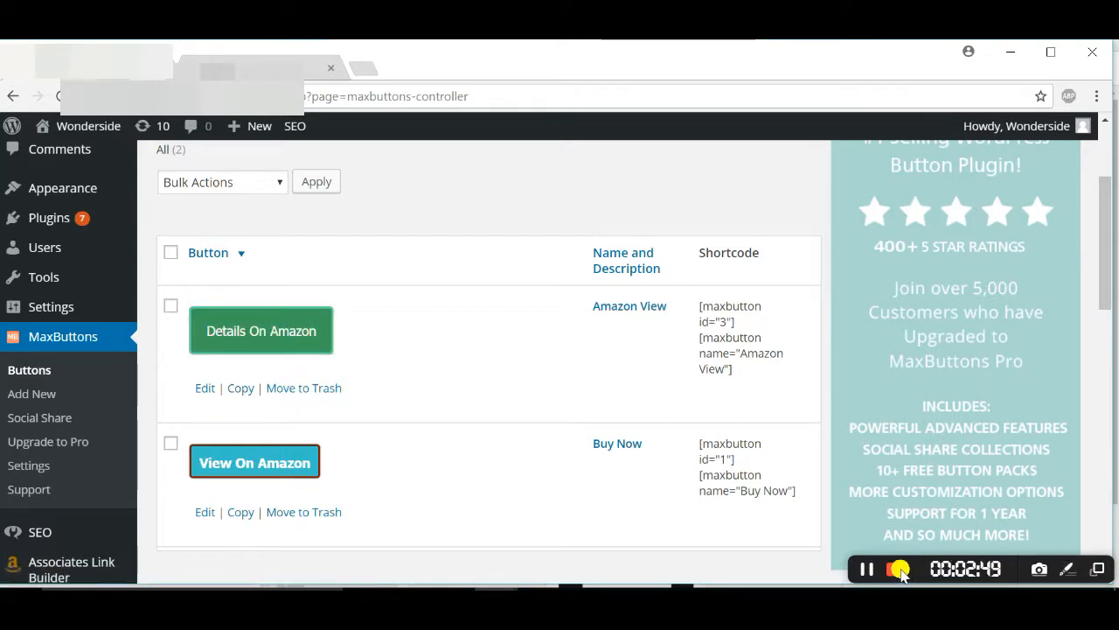
scroll(up, 3)
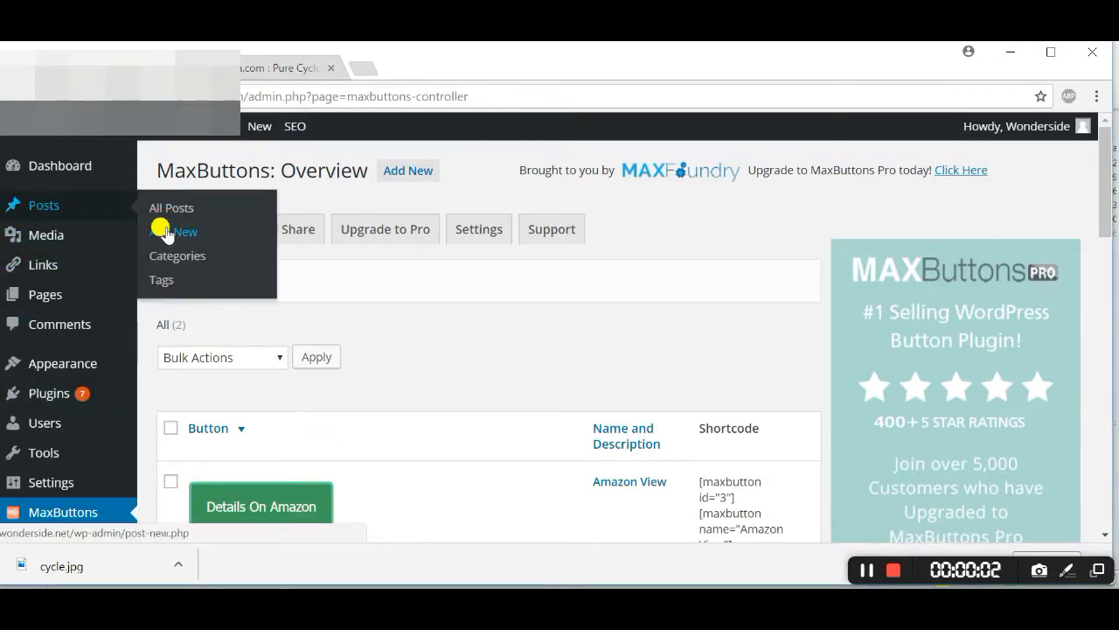
click(185, 231)
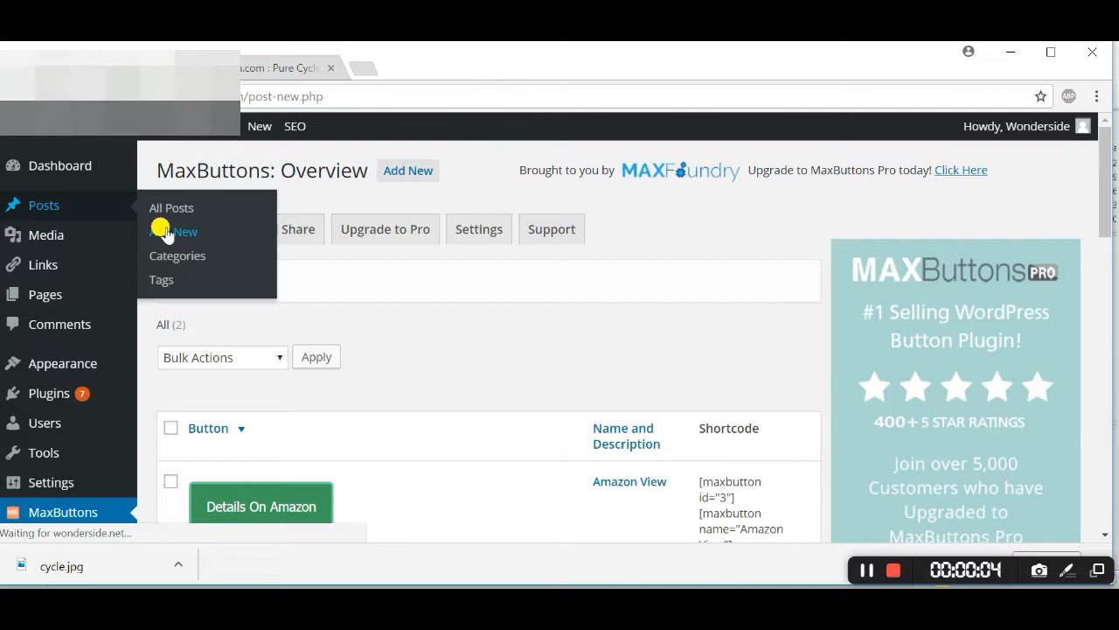
- Start the numbered heading and grab the Pure Cycles product title from the Amazon tab
click(185, 231)
text(Top 10 Cycle for 2018)
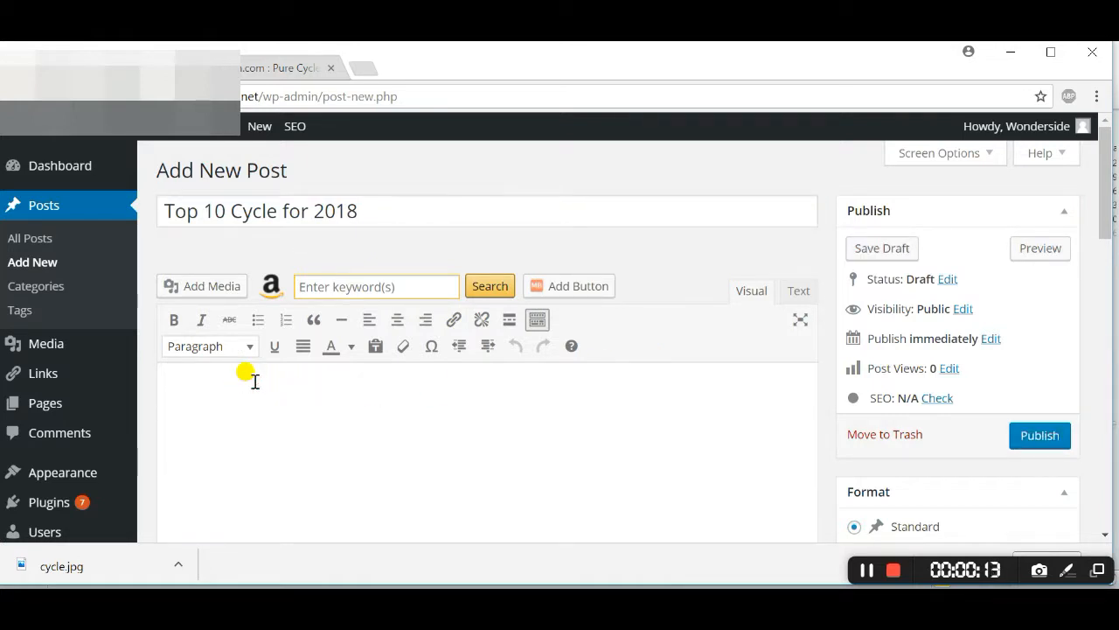
text(1)
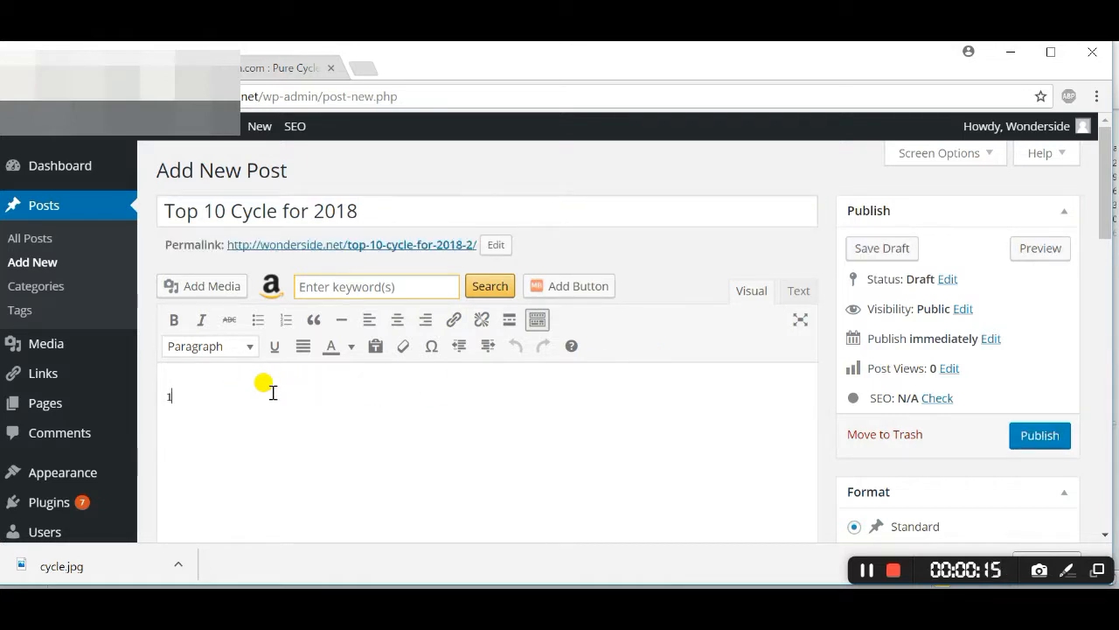
click(285, 318)
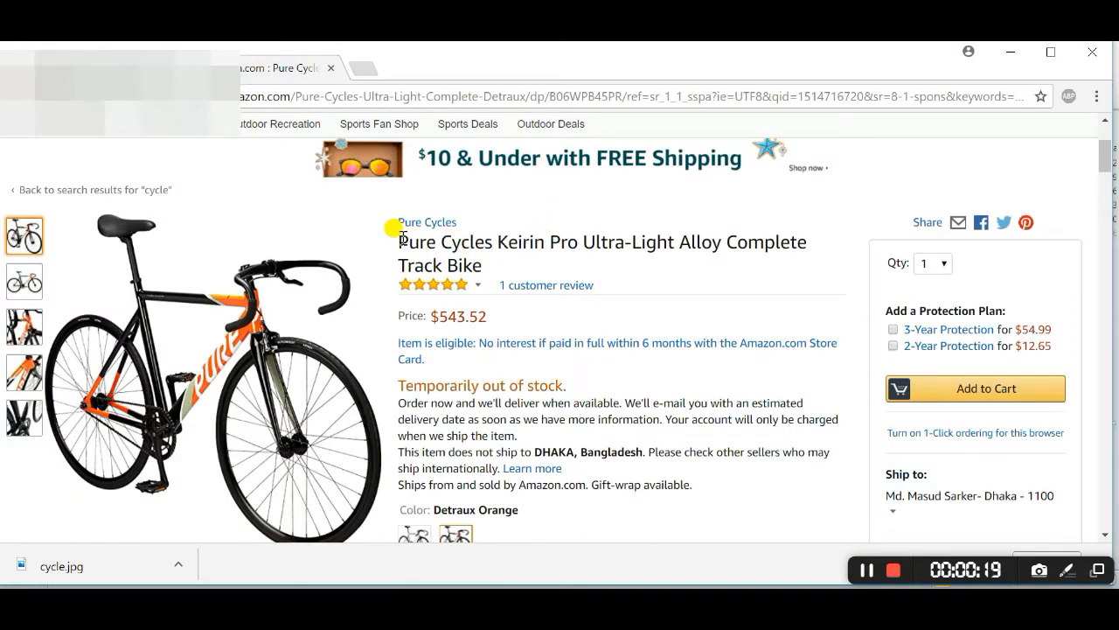
double_click(441, 241)
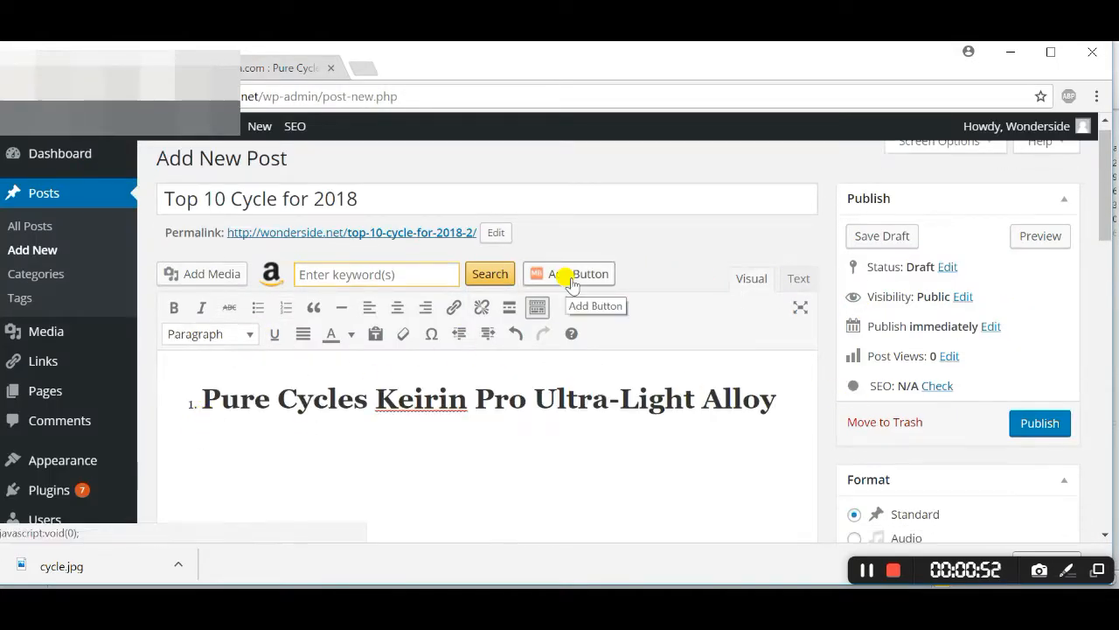
mouse_move(570, 273)
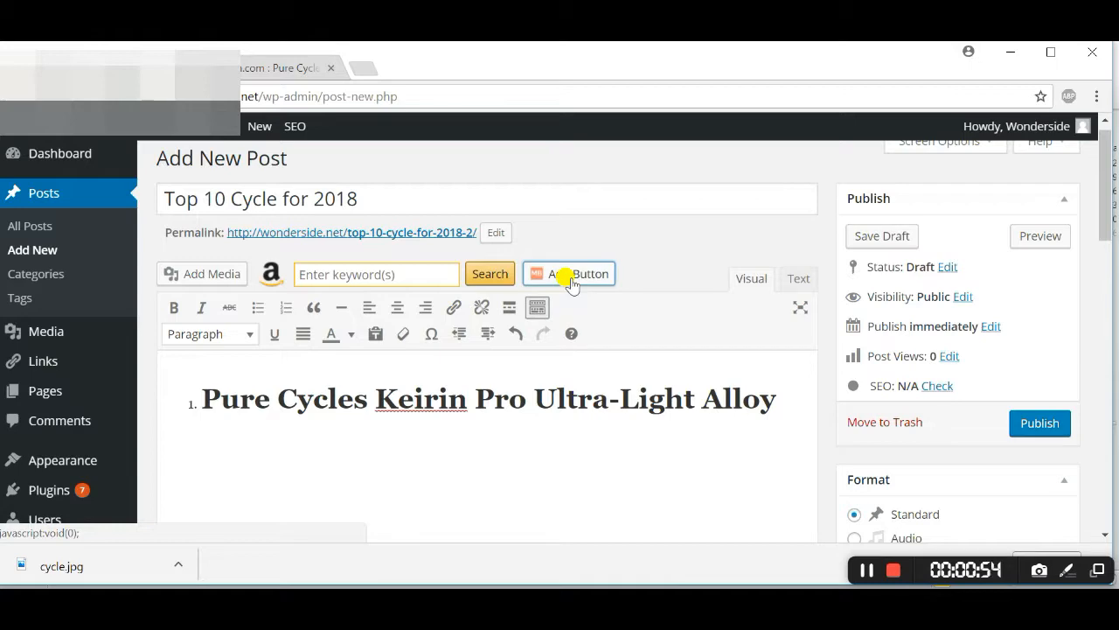
- Insert the Details On Amazon MaxButton into the post via Add Button
click(571, 273)
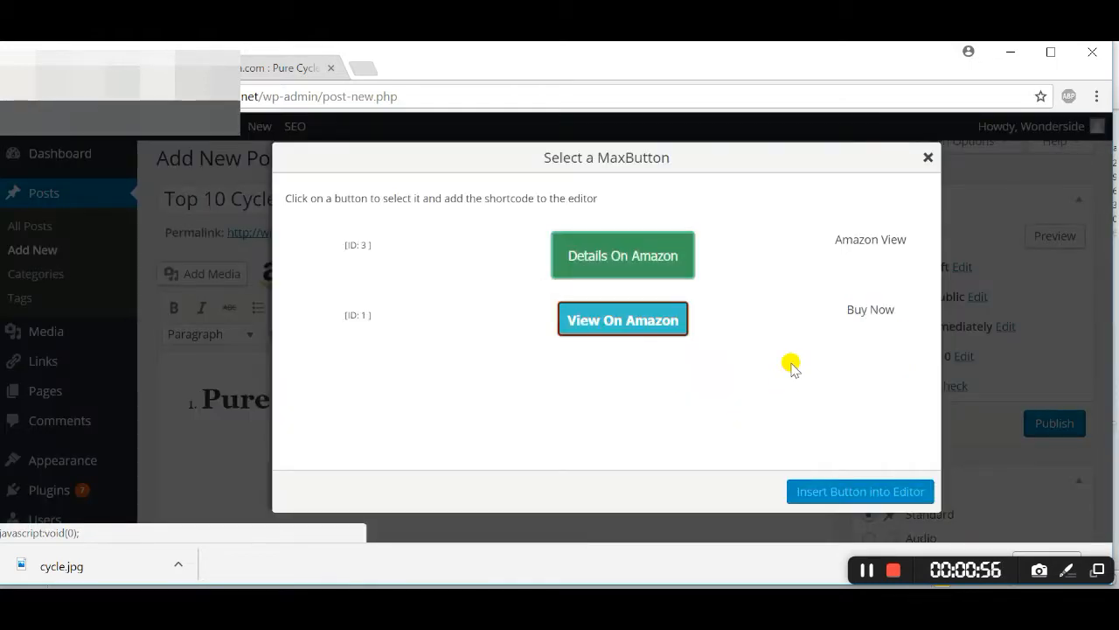
click(927, 158)
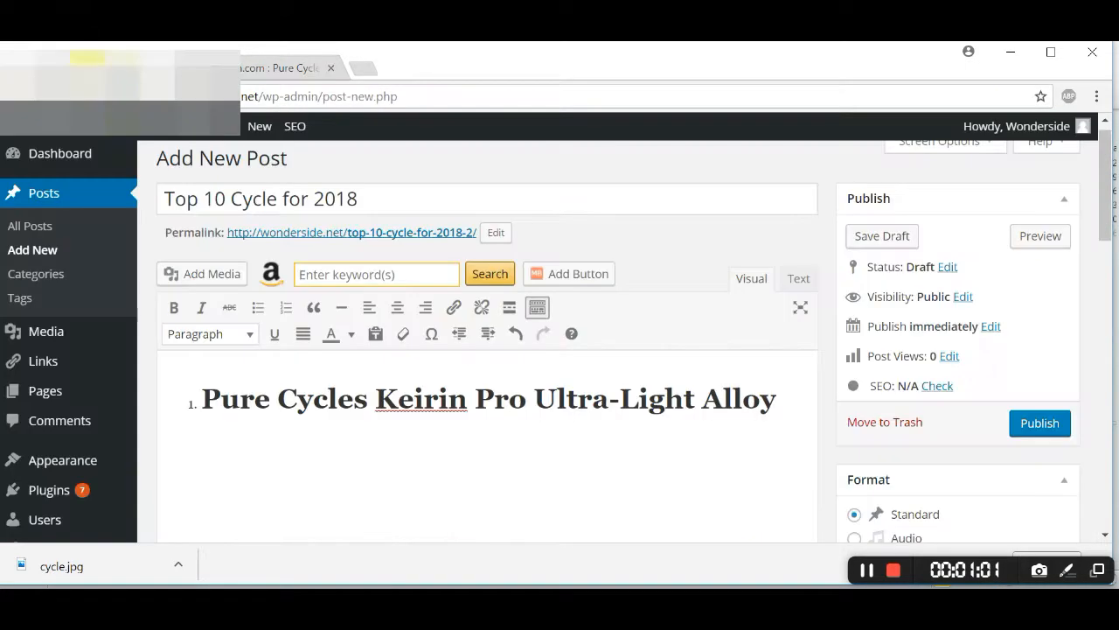
mouse_move(537, 273)
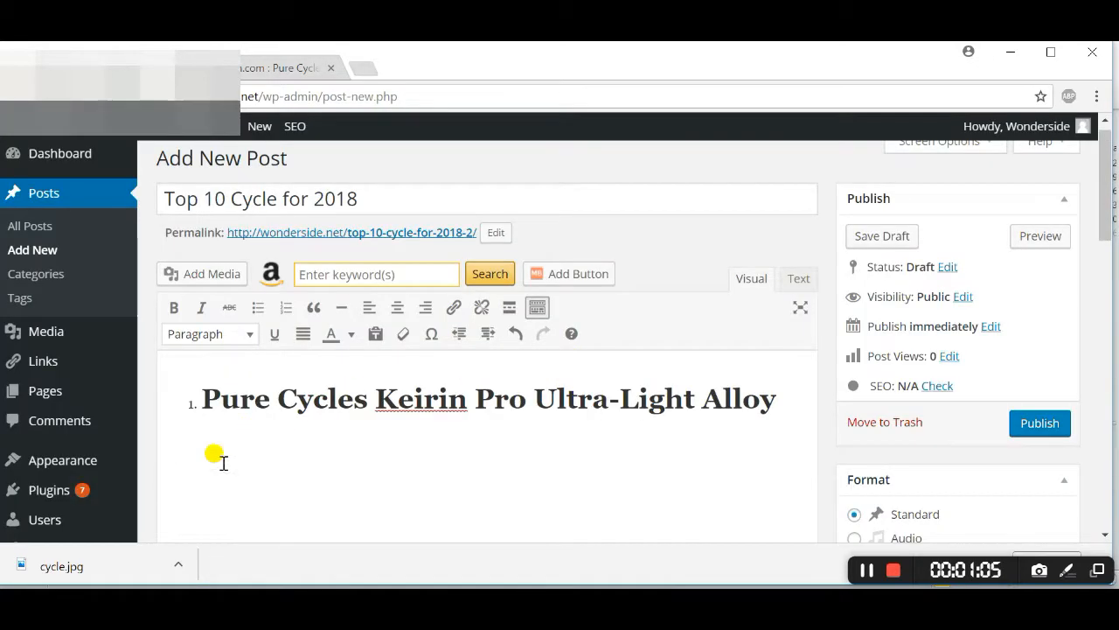
mouse_move(524, 278)
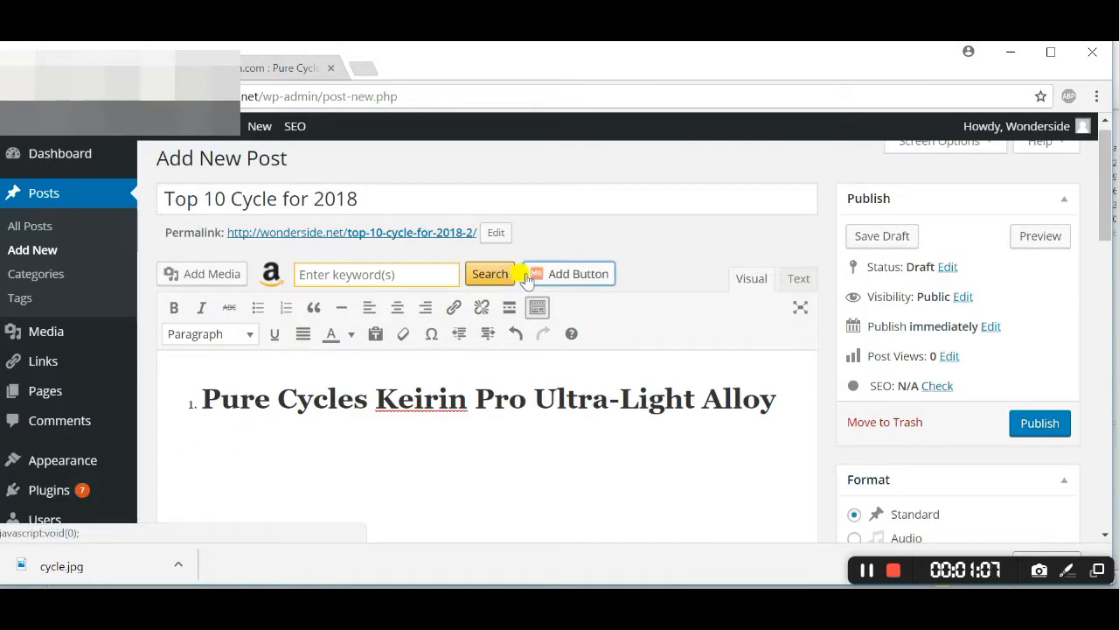
click(569, 272)
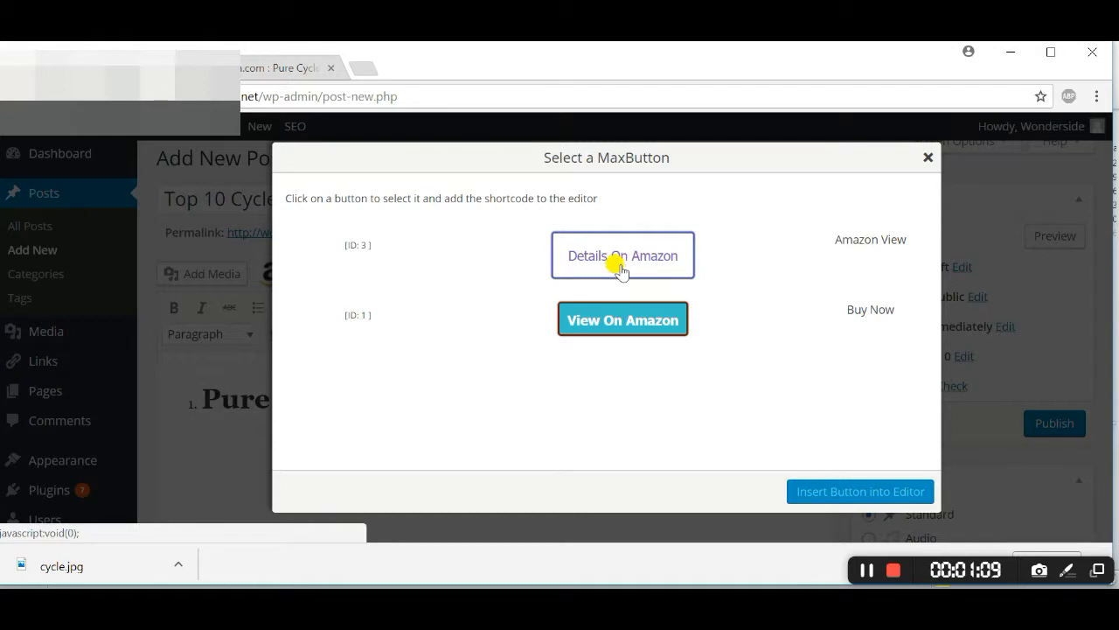
click(623, 256)
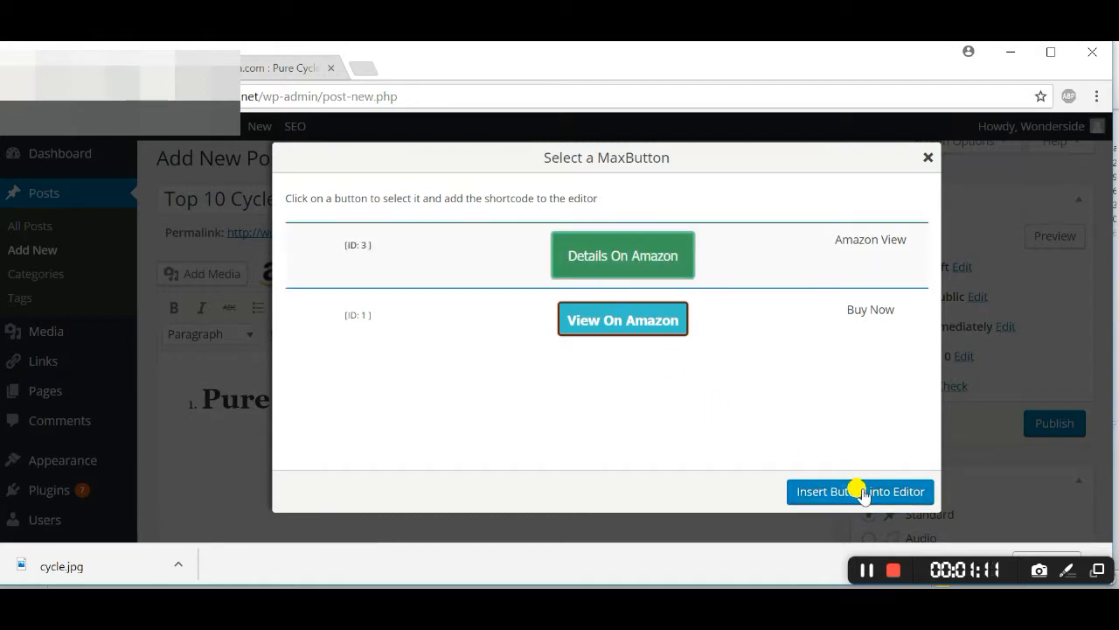
click(861, 490)
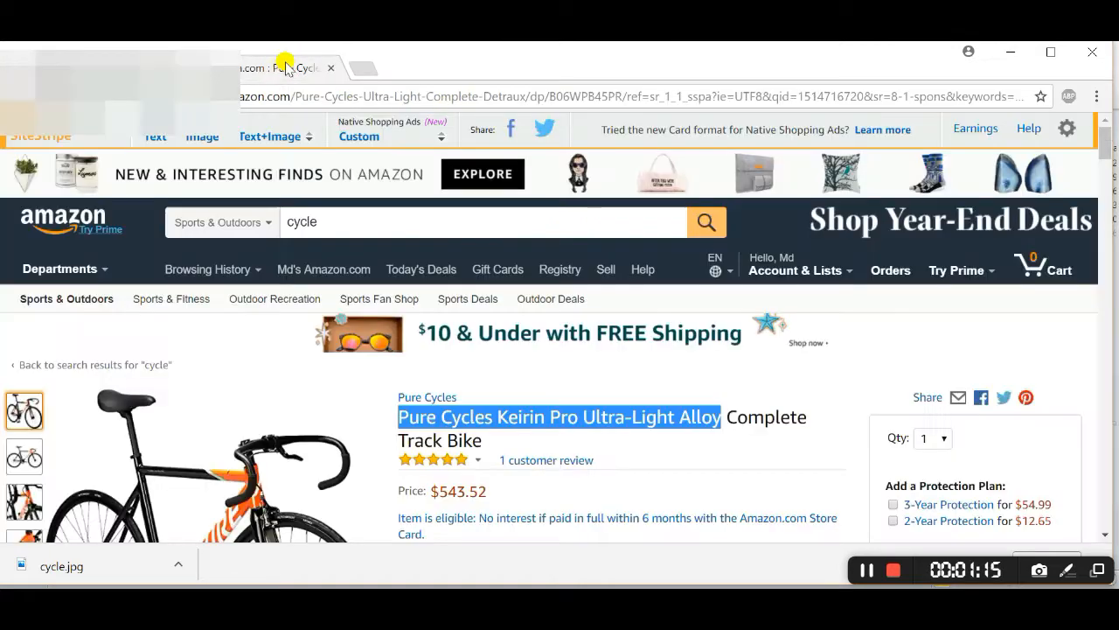
click(154, 136)
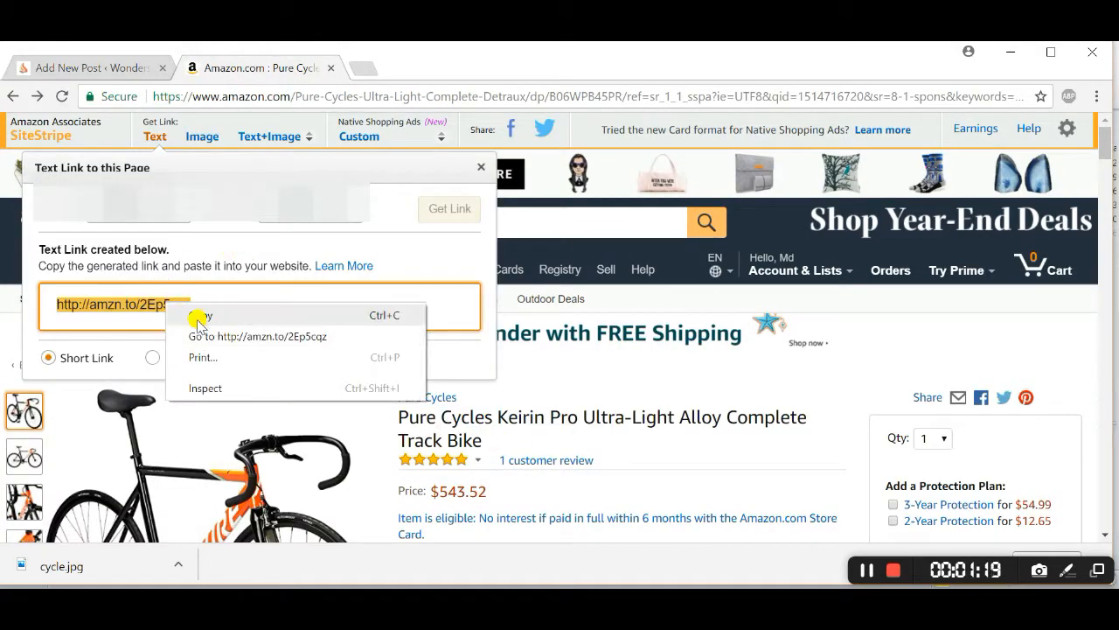
click(88, 66)
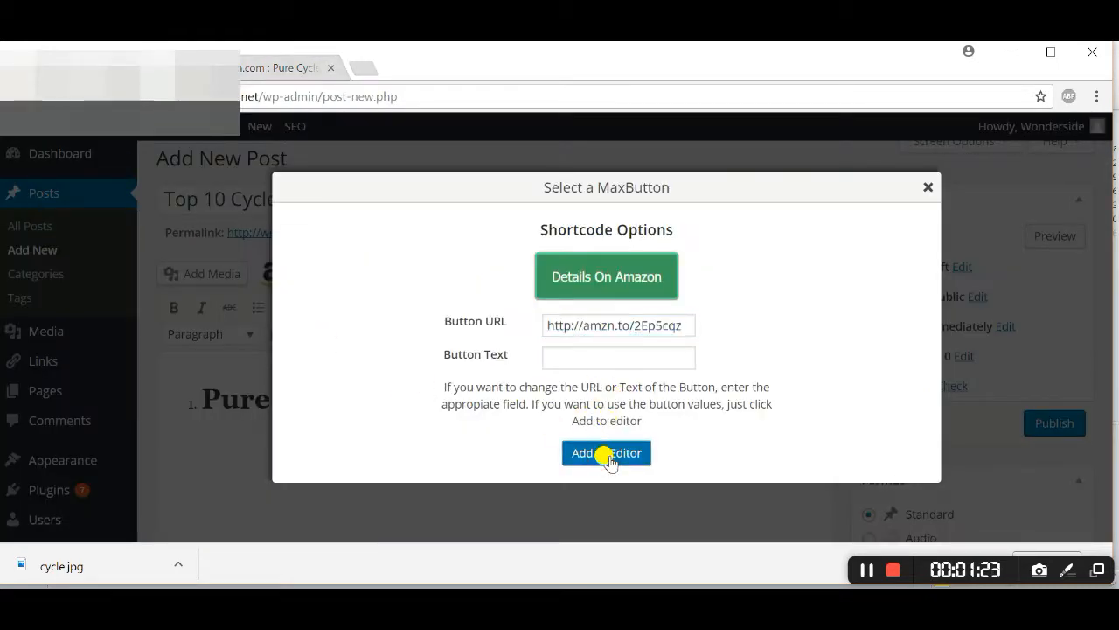
click(605, 453)
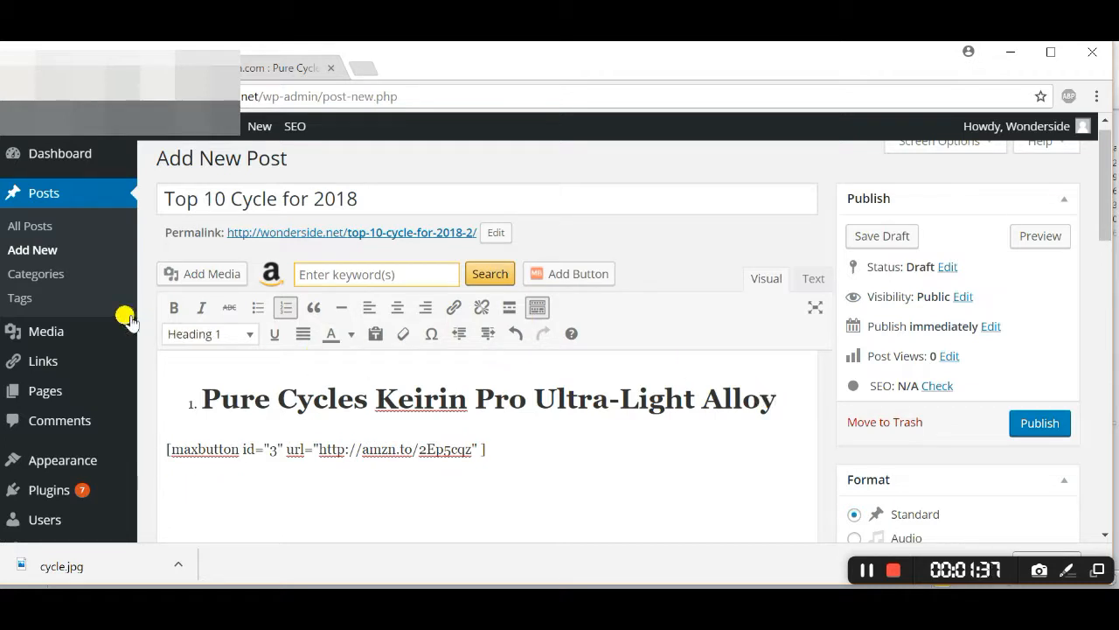
- Insert cycle.jpg from the Media Library under the Pure Cycles heading, above the button shortcode
click(171, 448)
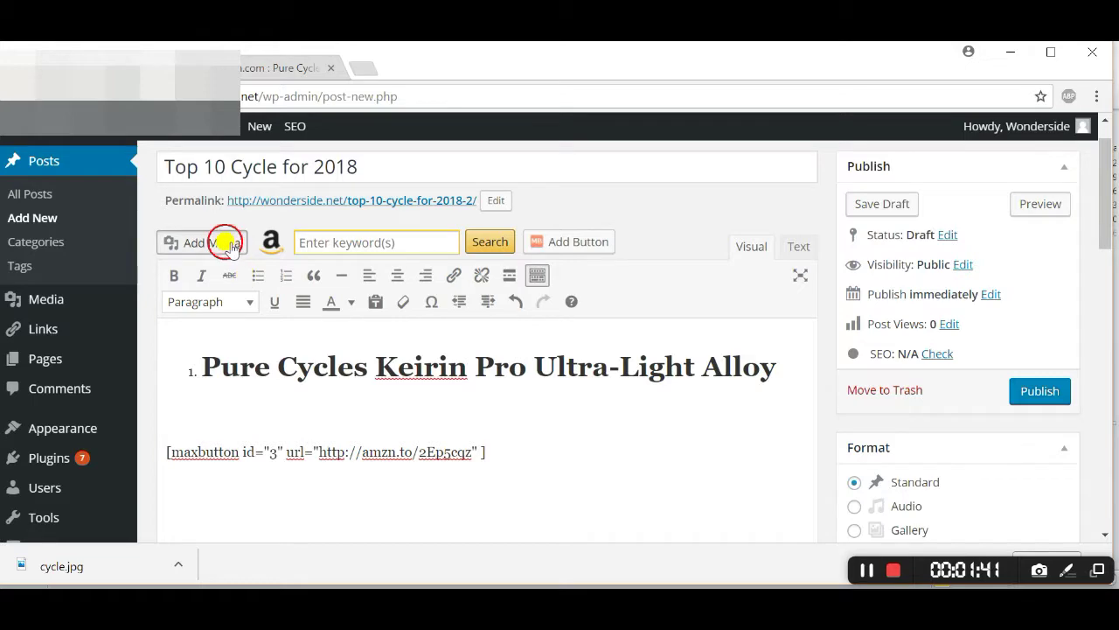
click(203, 241)
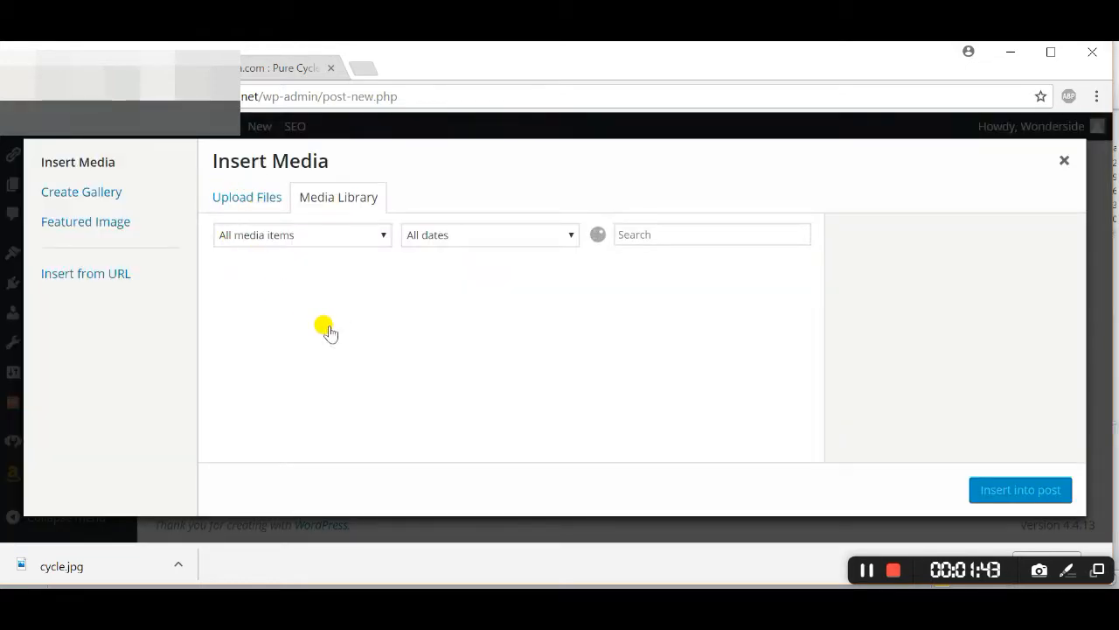
click(1063, 161)
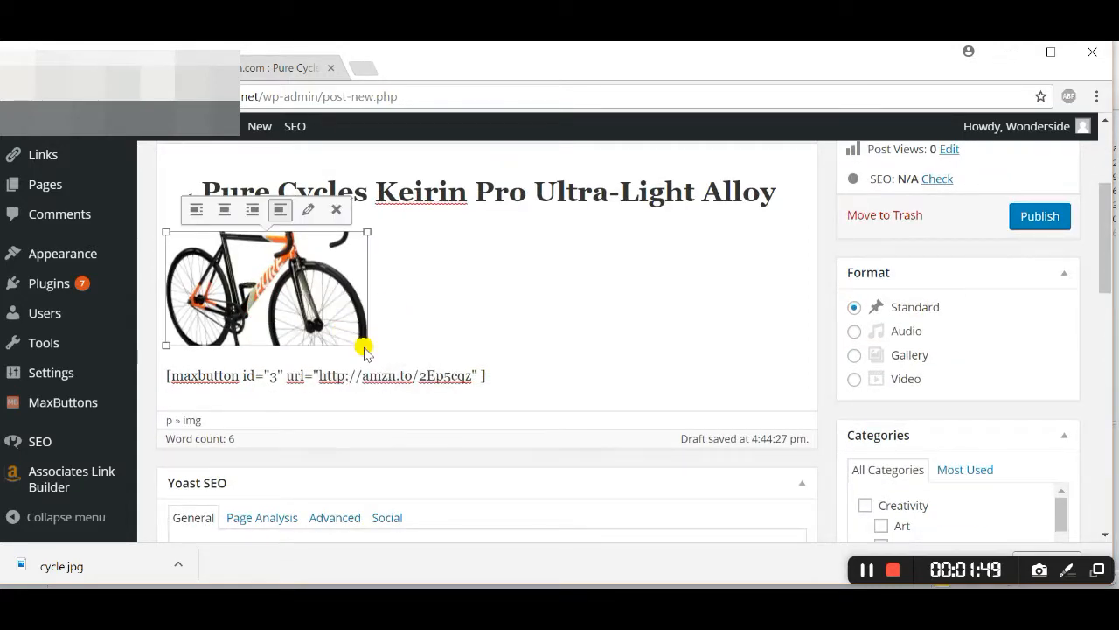
scroll(up, 3)
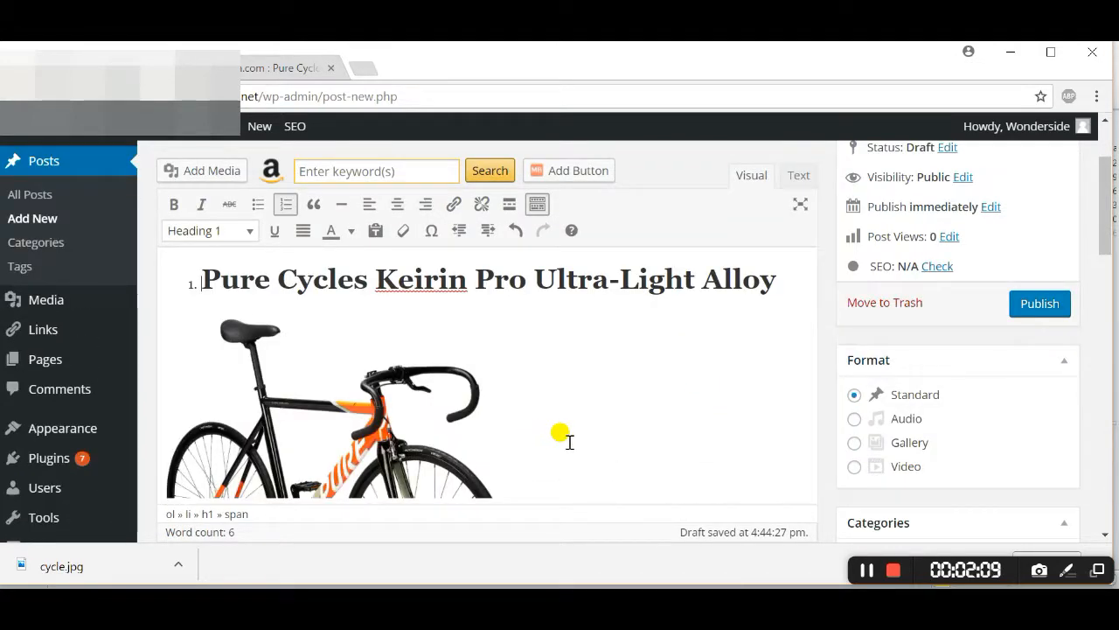
scroll(down, 3)
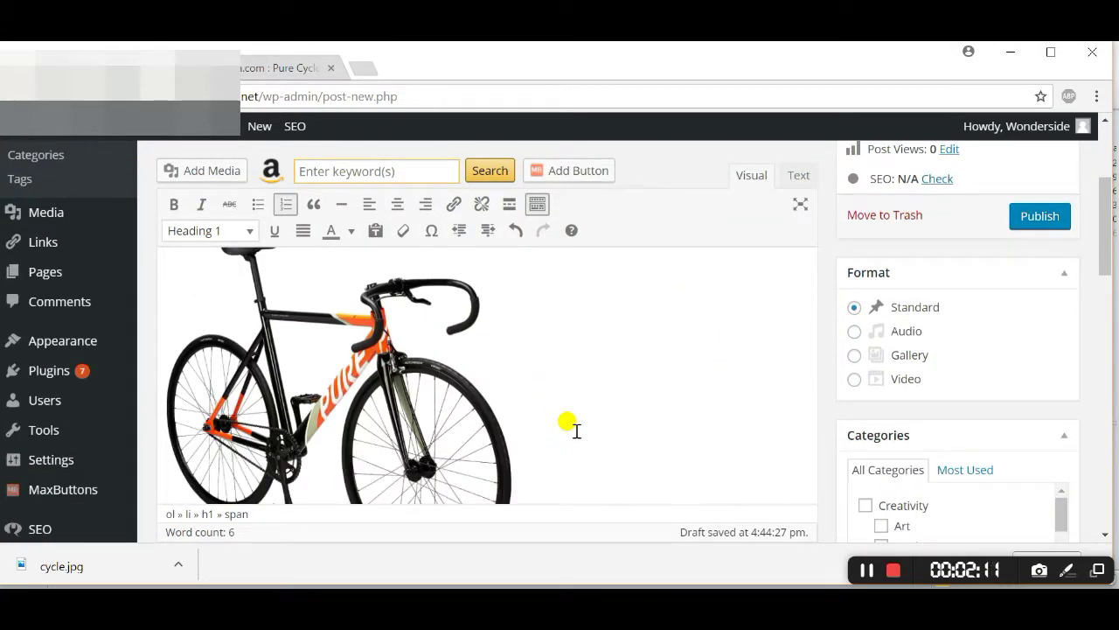
scroll(down, 3)
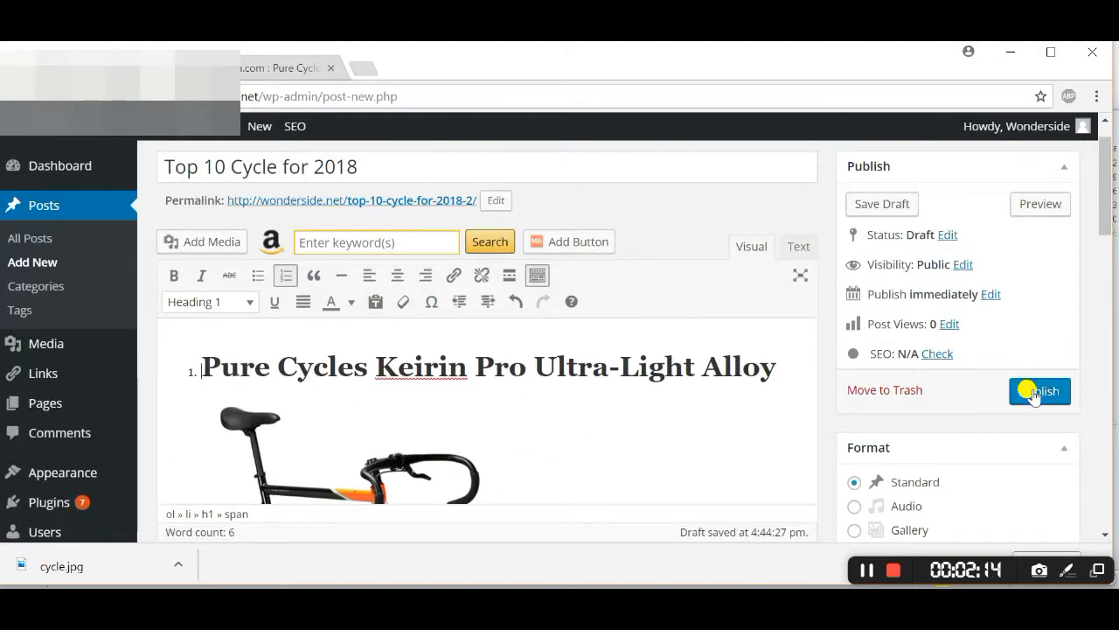
- Publish the post and wait for the Post published notice with its permalink
click(1039, 392)
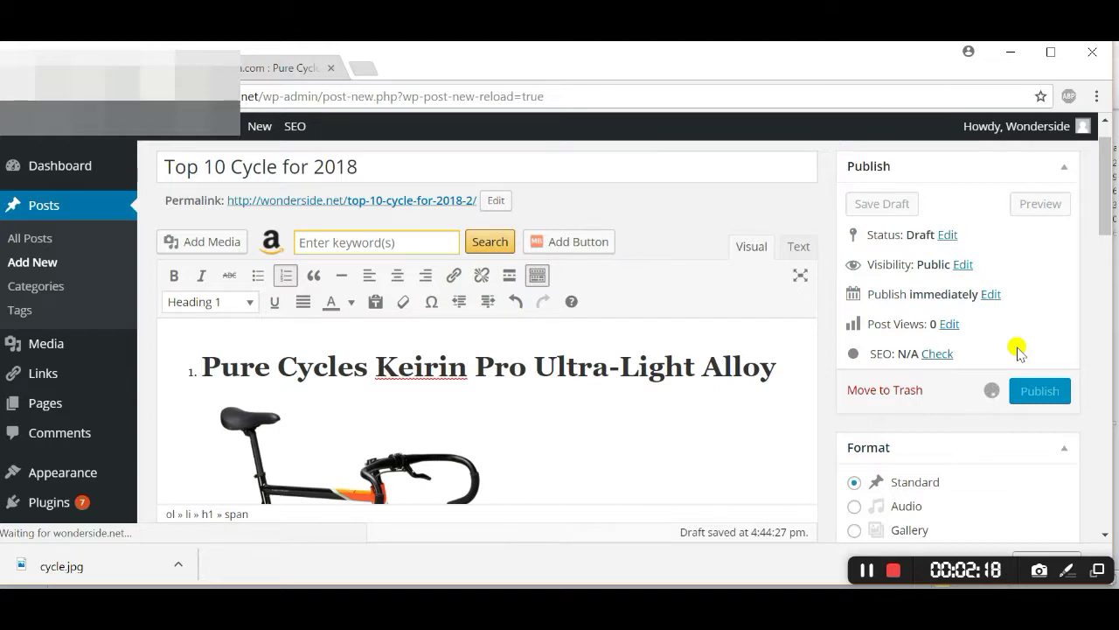
click(1039, 392)
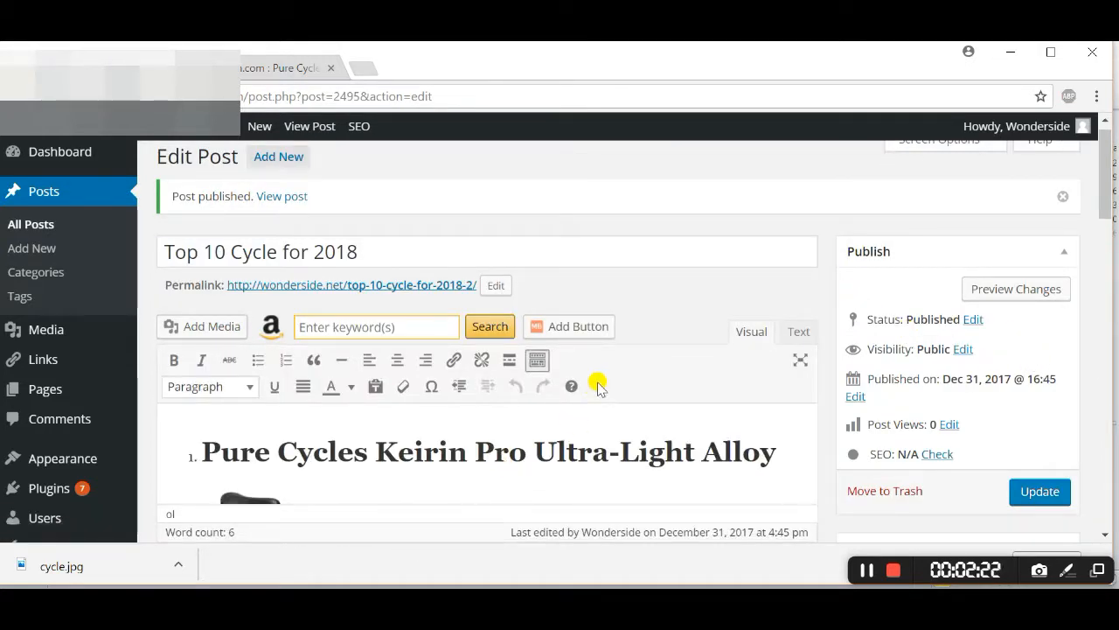
scroll(down, 3)
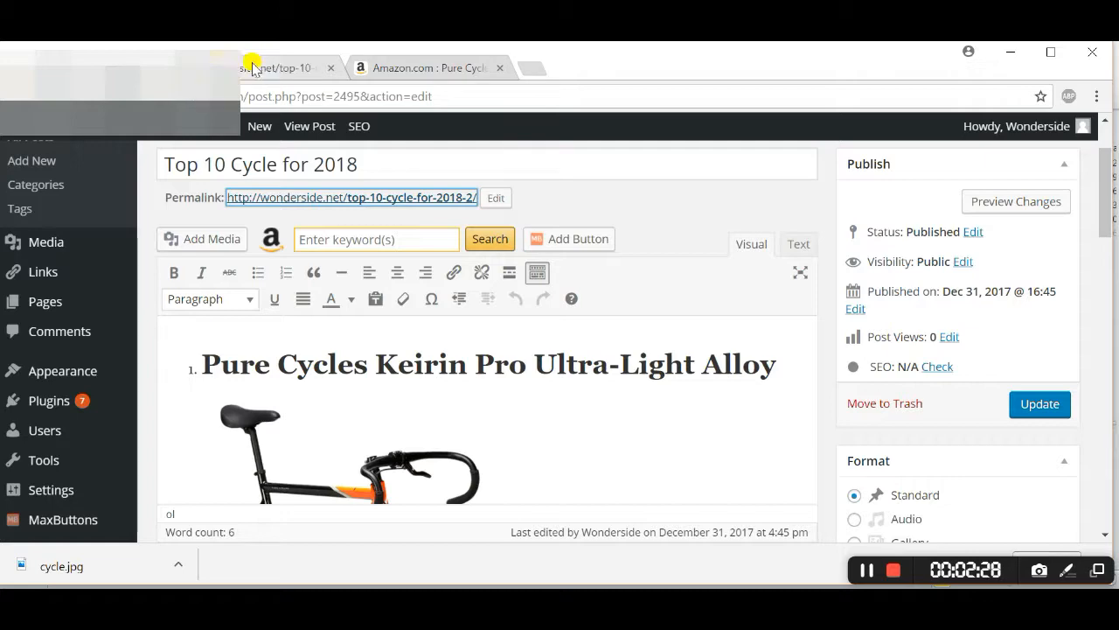
mouse_move(280, 66)
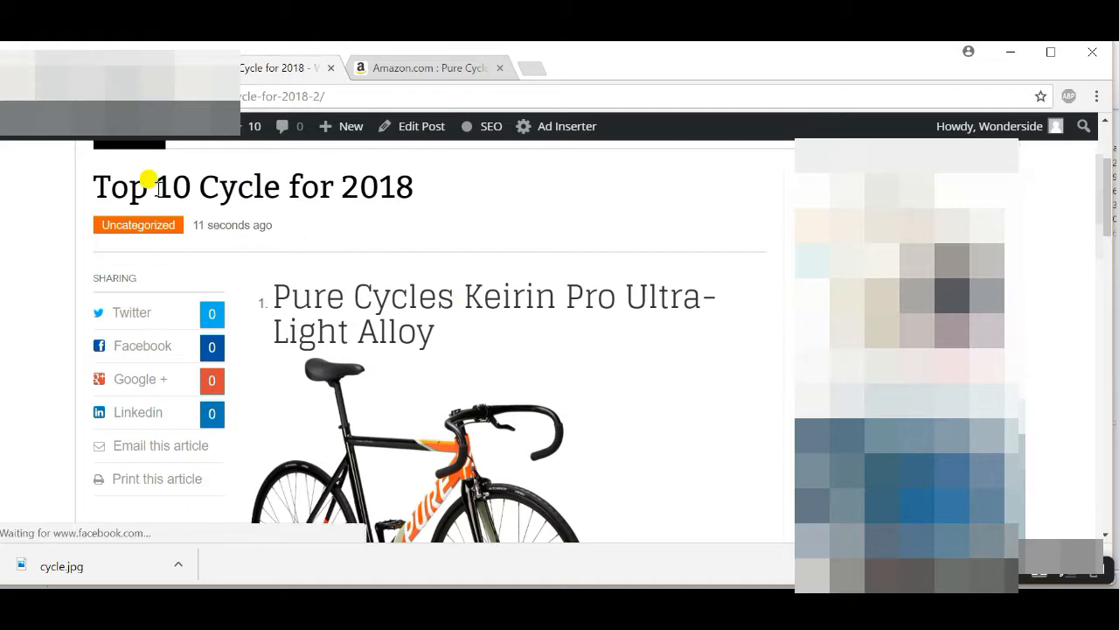
mouse_move(461, 359)
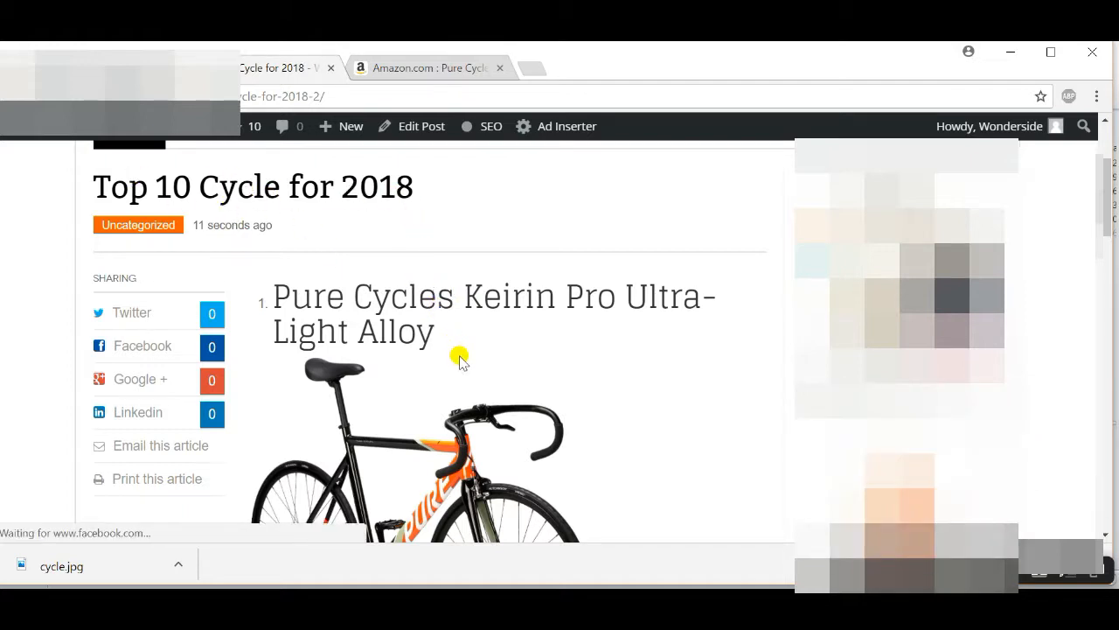
- On the live post, test the Details On Amazon button, opening the Pure Cycles Keirin Pro Amazon listing
scroll(down, 3)
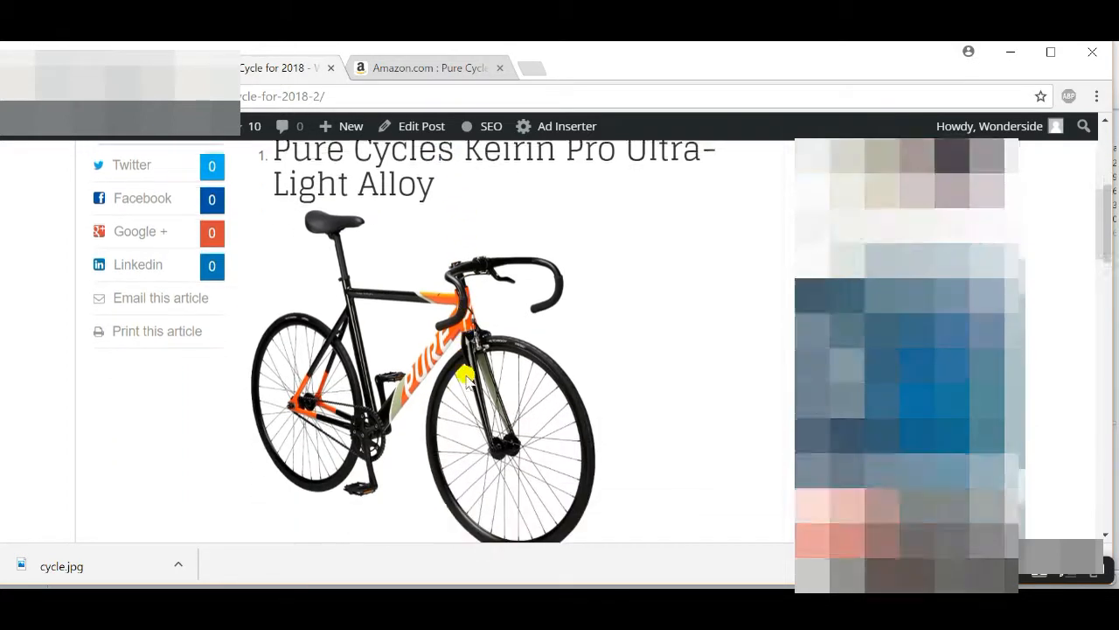
scroll(down, 3)
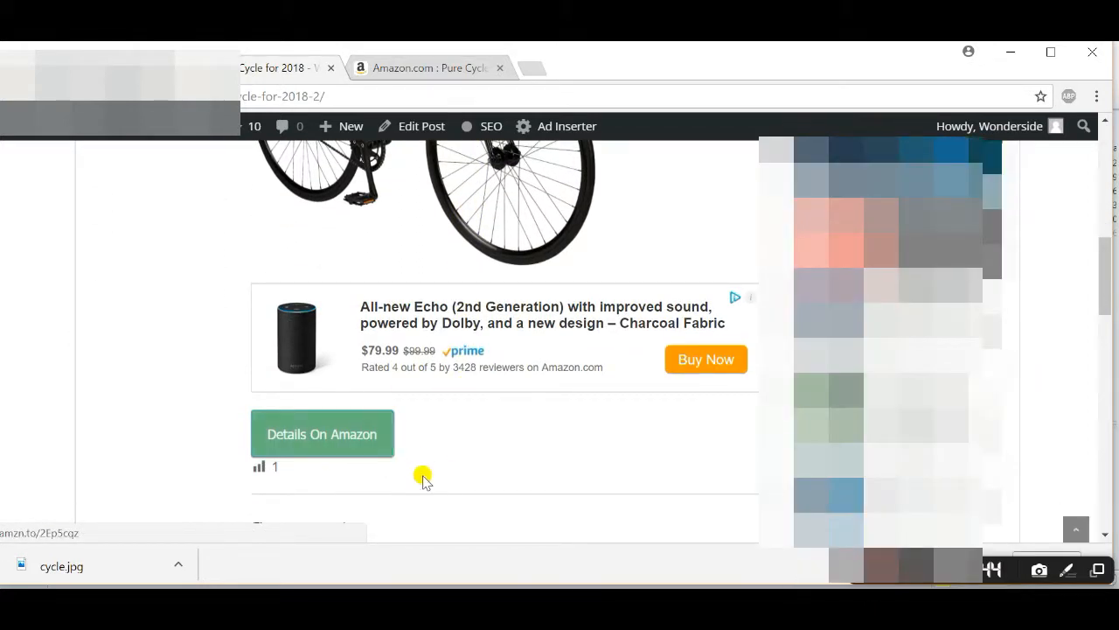
click(322, 433)
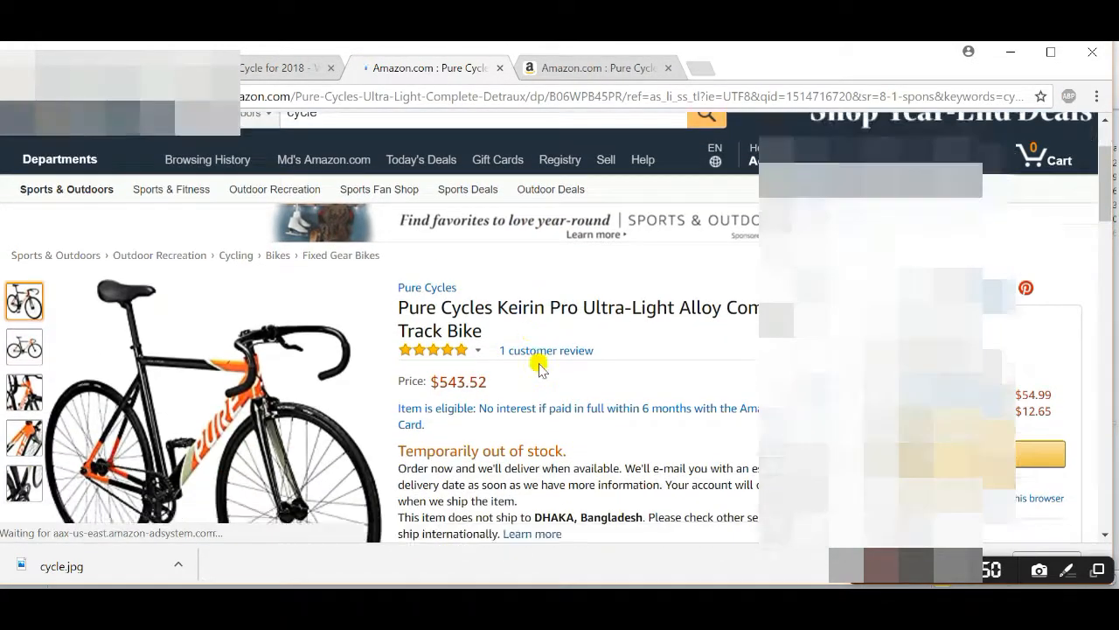
scroll(down, 3)
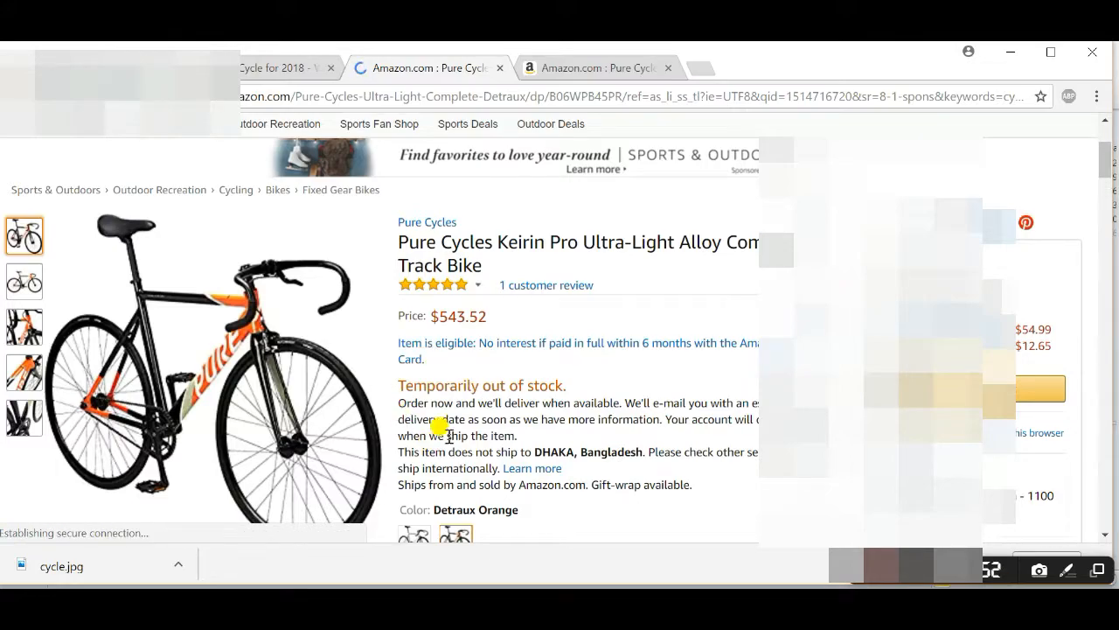